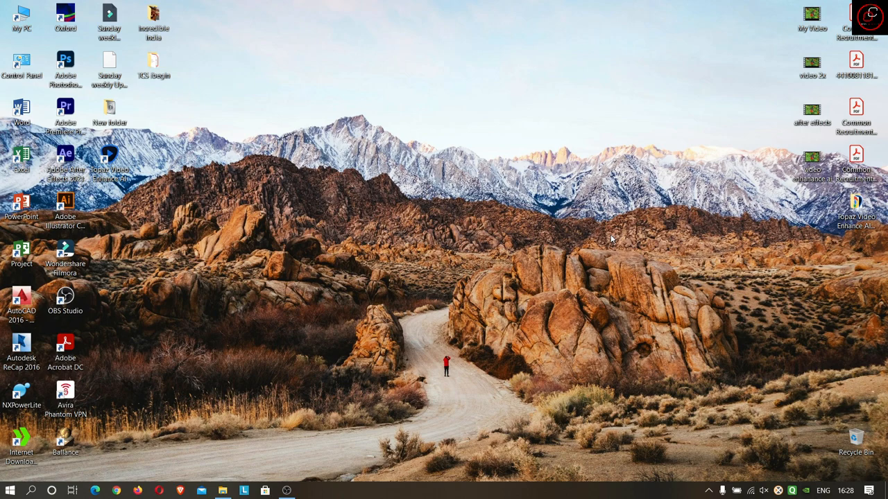
mouse_move(300, 463)
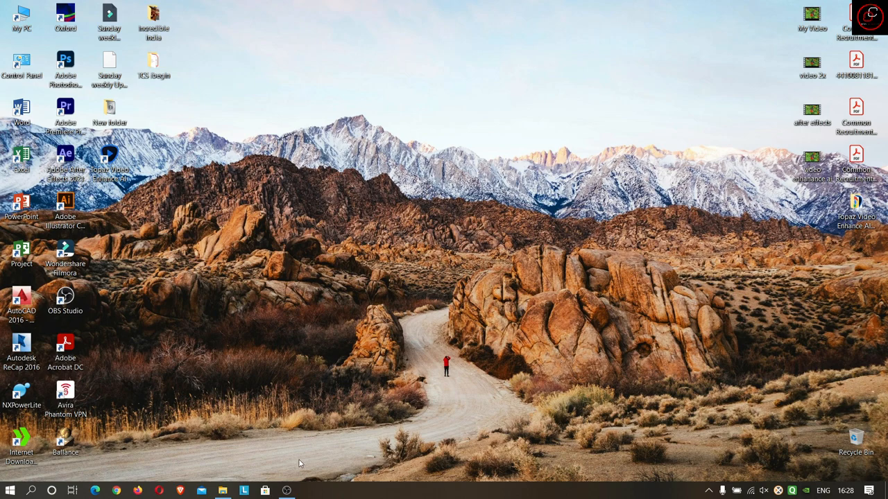
Open the video2x-4.8.1-win32-full folder on drive D in File Explorer
click(222, 489)
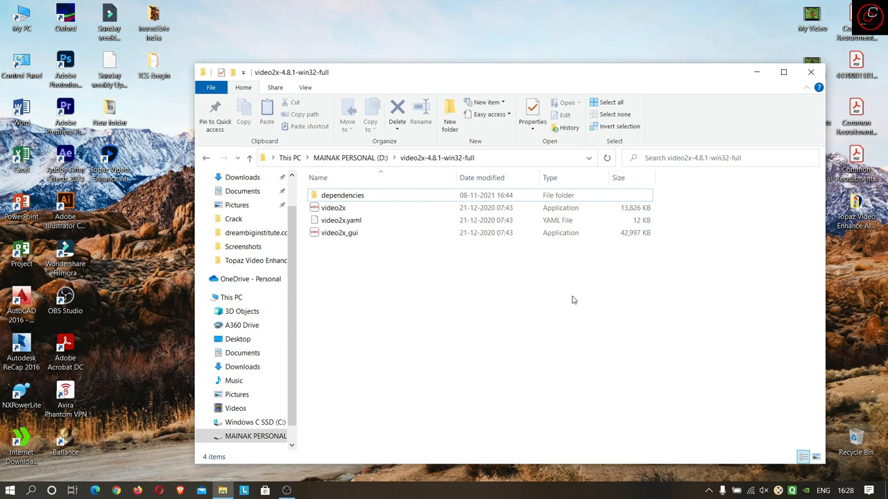
mouse_move(529, 336)
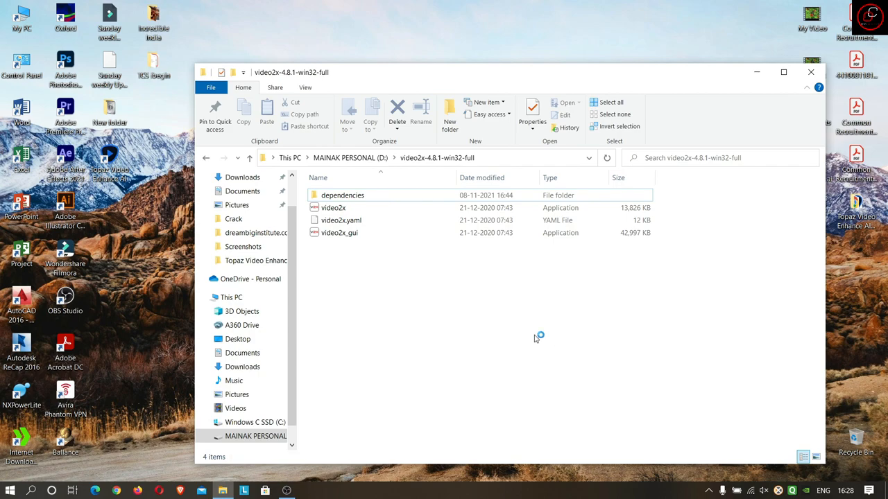
mouse_move(372, 322)
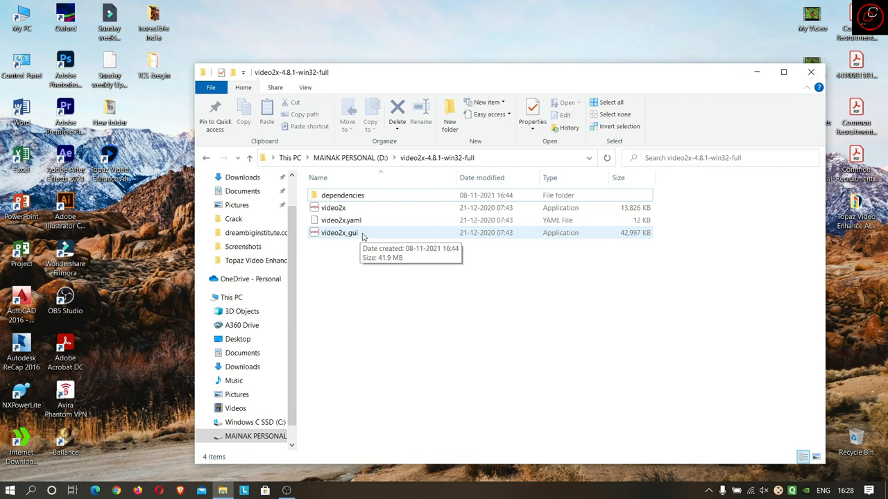
Run the video2x_gui application to bring up the Video2X GUI 2.8.1 window
right_click(340, 233)
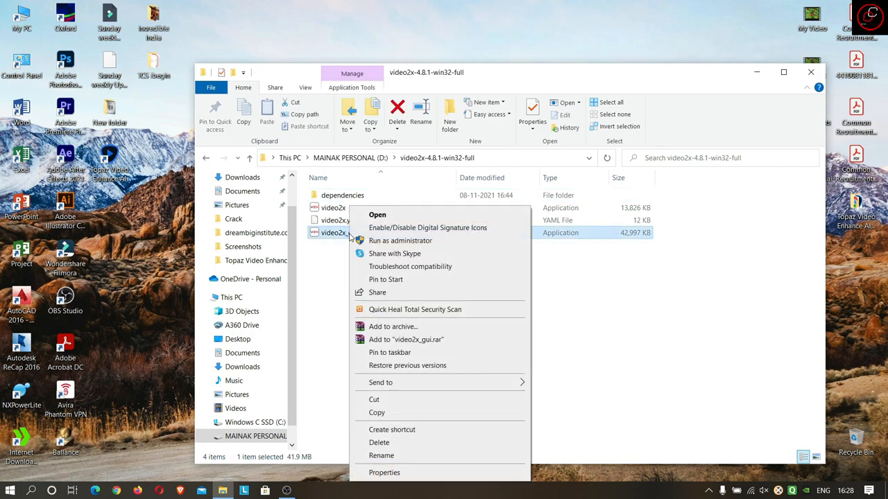
mouse_move(400, 241)
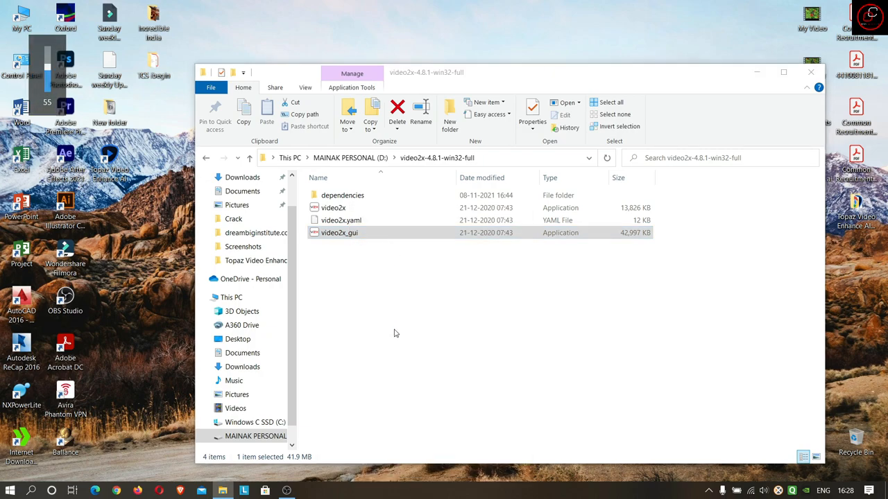
double_click(338, 233)
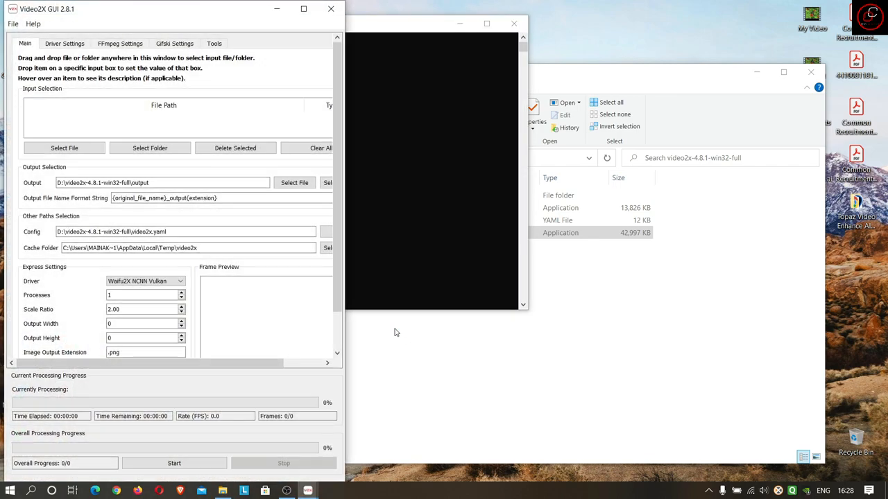
mouse_move(287, 277)
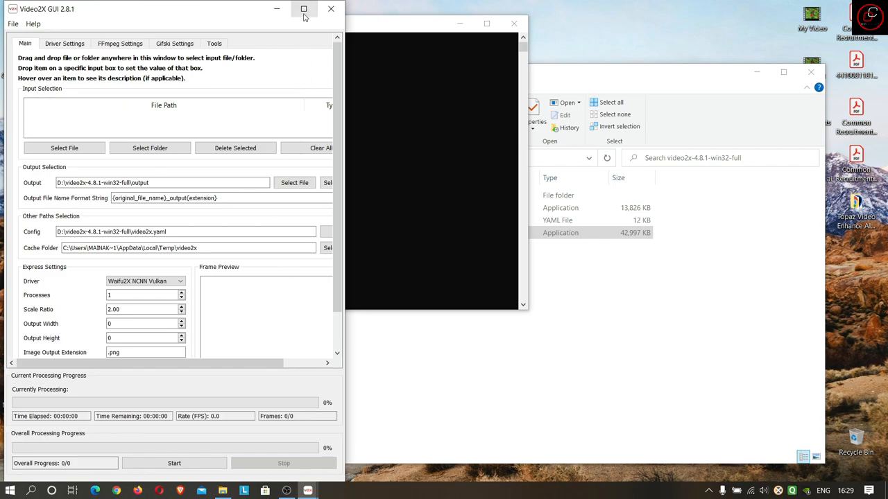
mouse_move(302, 8)
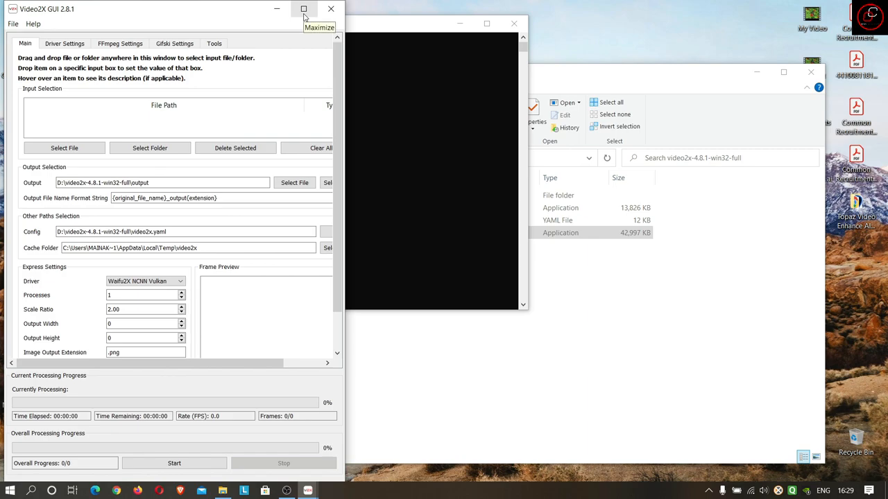
Maximize the Video2X GUI window to full screen
click(305, 10)
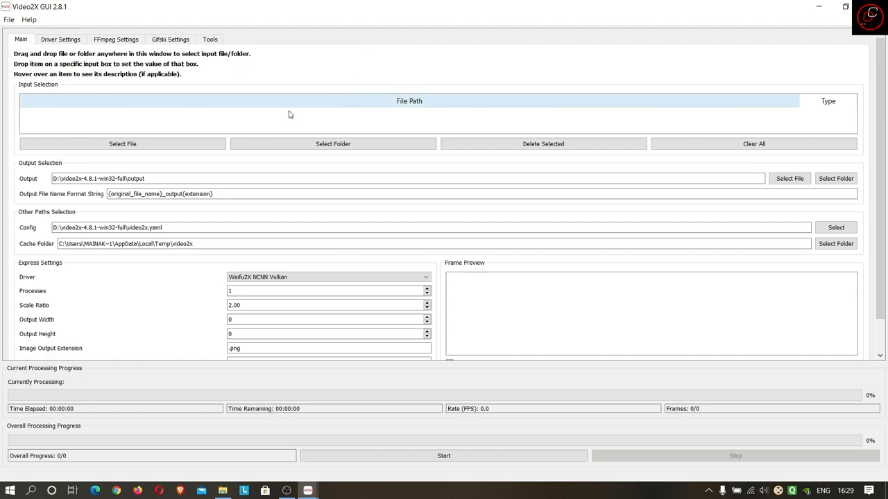
click(122, 143)
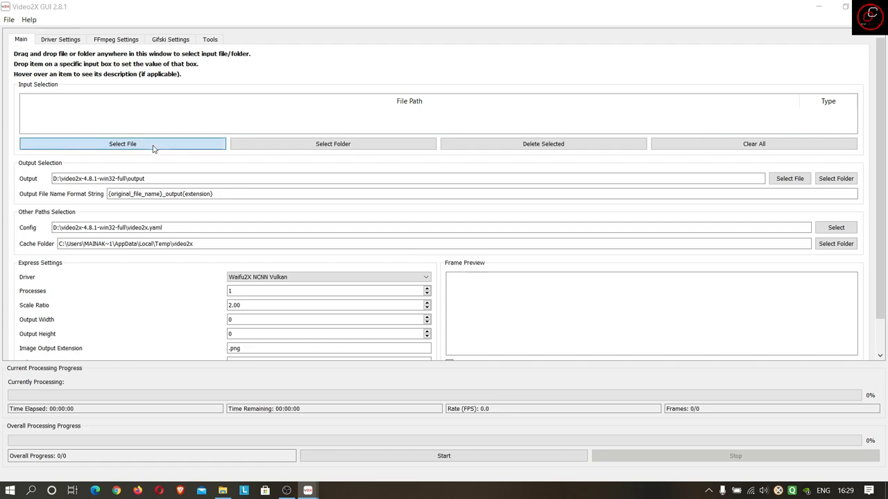
Check My Video's properties on the Desktop show 320 by 240, then load it as the input file
click(122, 143)
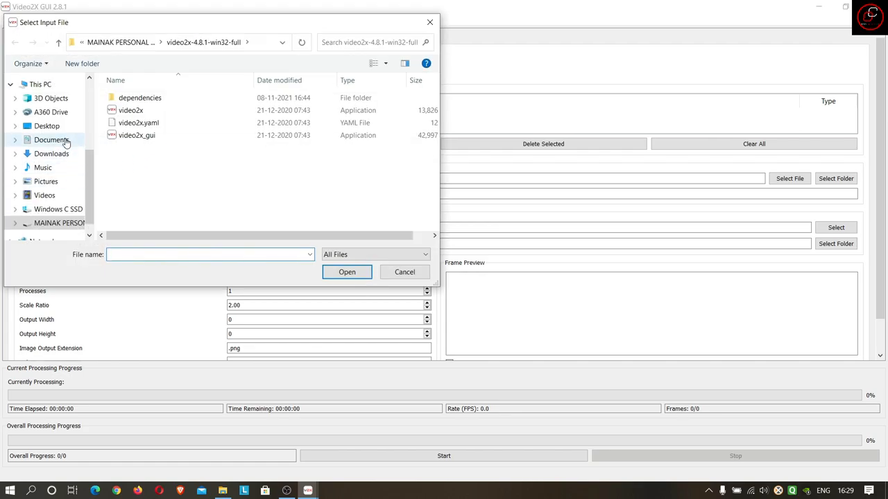
click(46, 125)
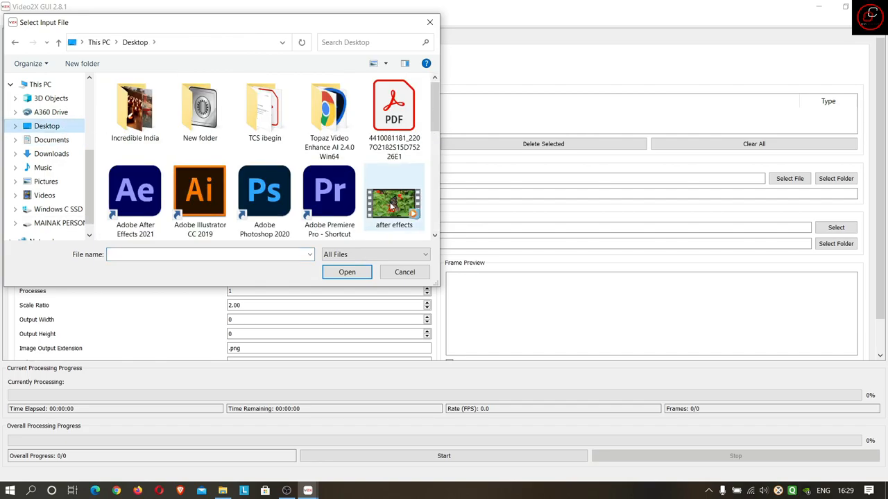
right_click(394, 201)
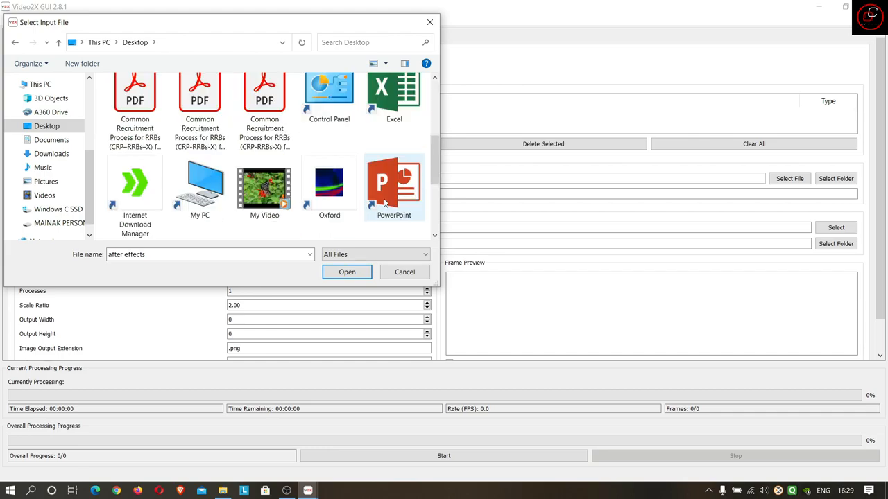
right_click(264, 187)
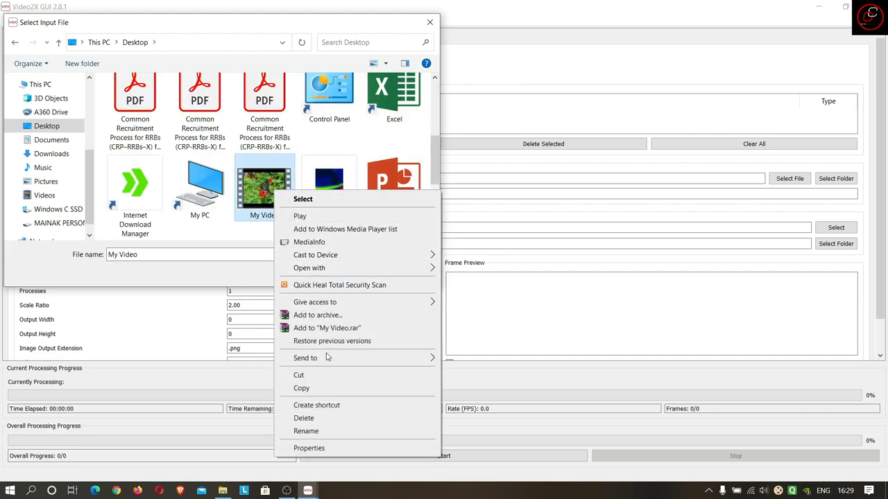
click(308, 448)
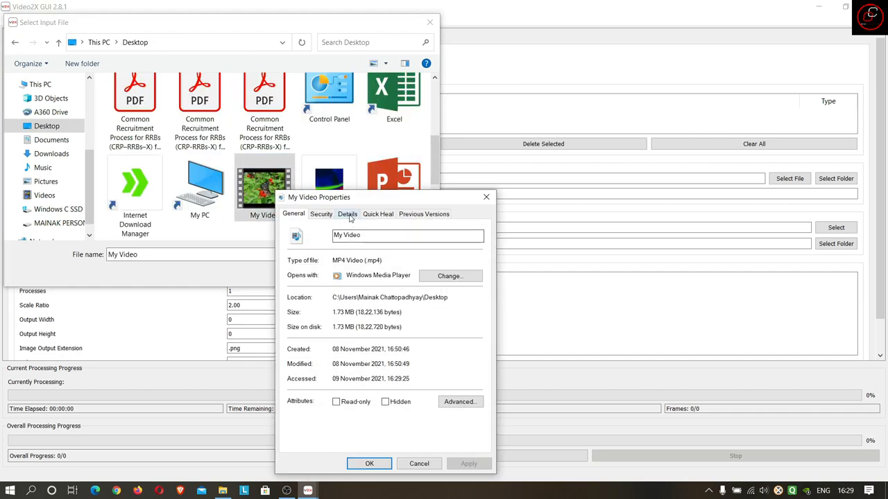
click(346, 214)
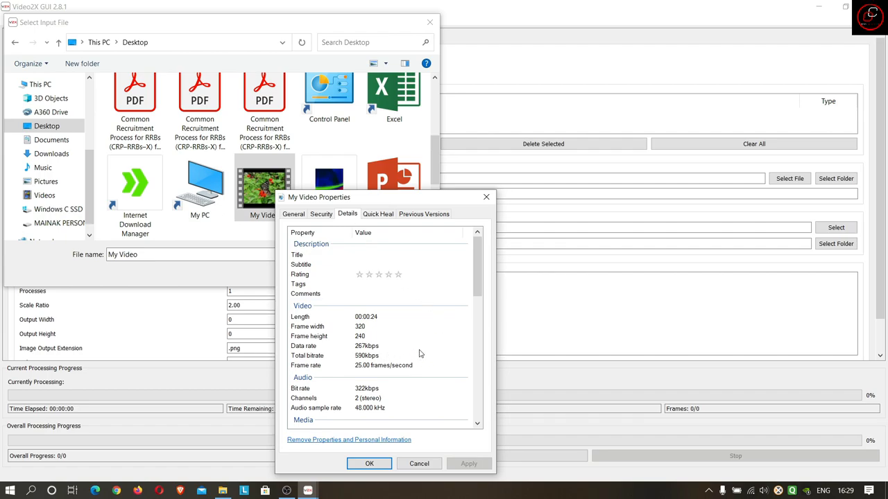
mouse_move(364, 346)
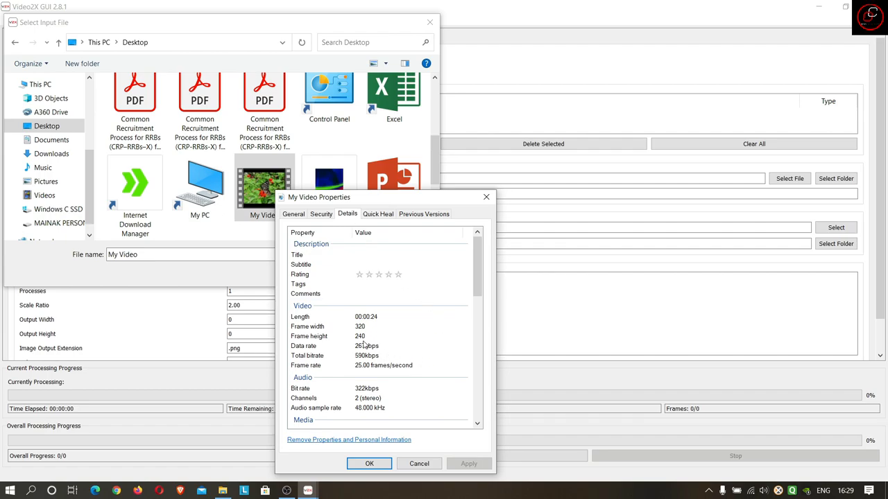
mouse_move(372, 341)
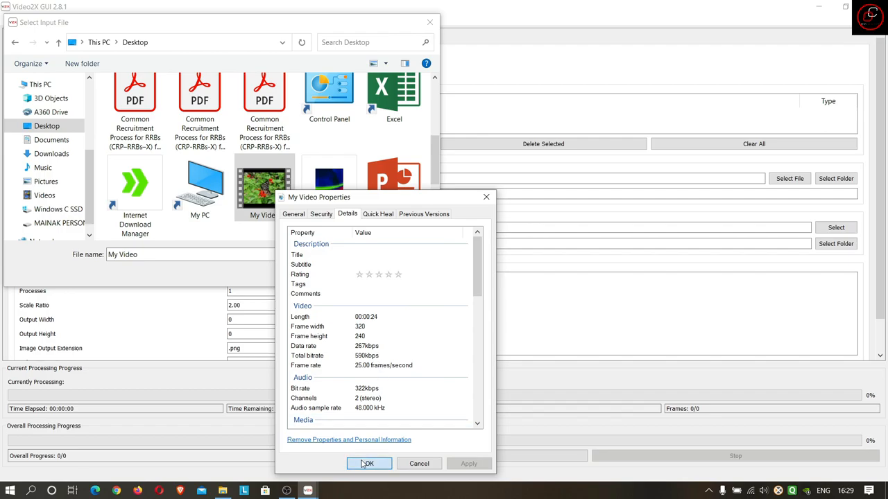
click(369, 463)
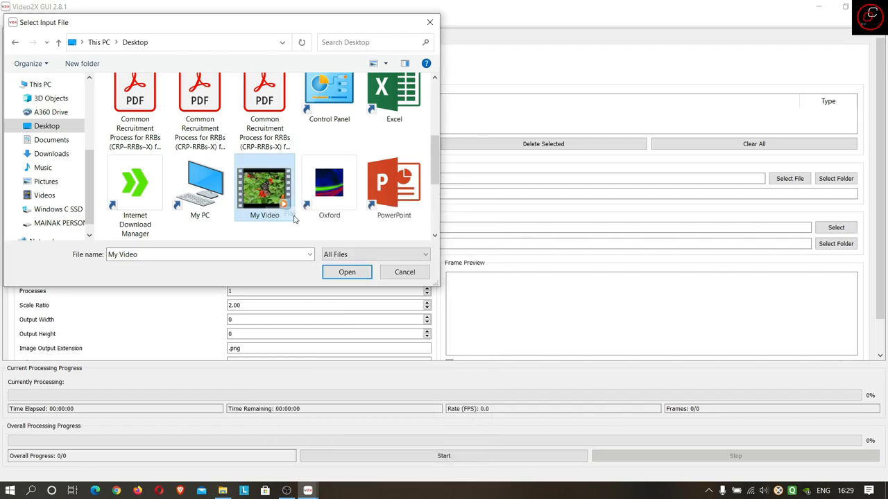
double_click(264, 186)
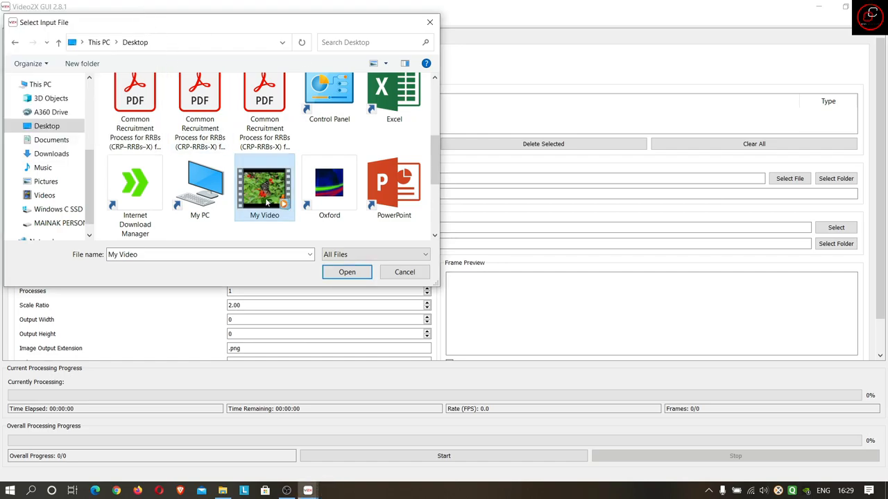
click(347, 272)
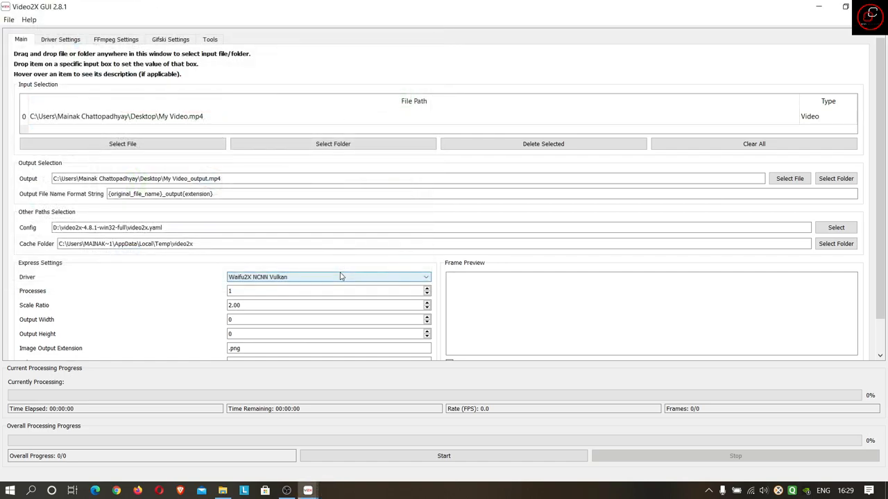
scroll(down, 3)
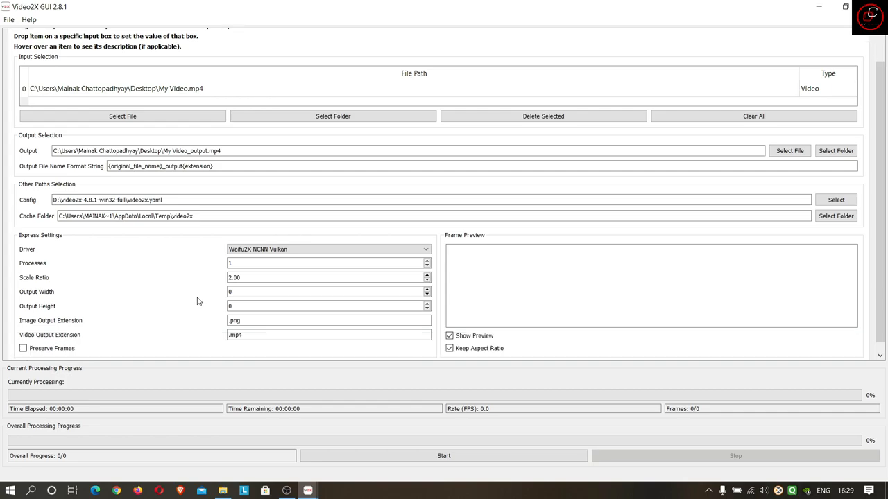
mouse_move(27, 264)
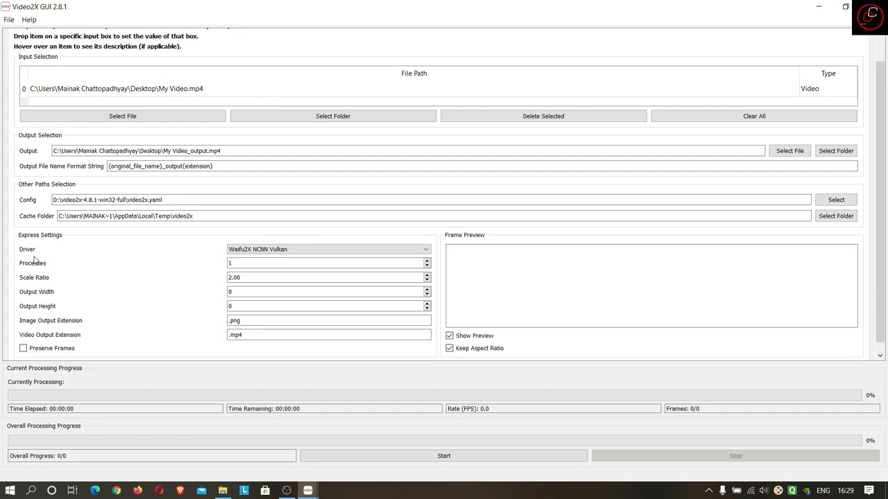
mouse_move(44, 245)
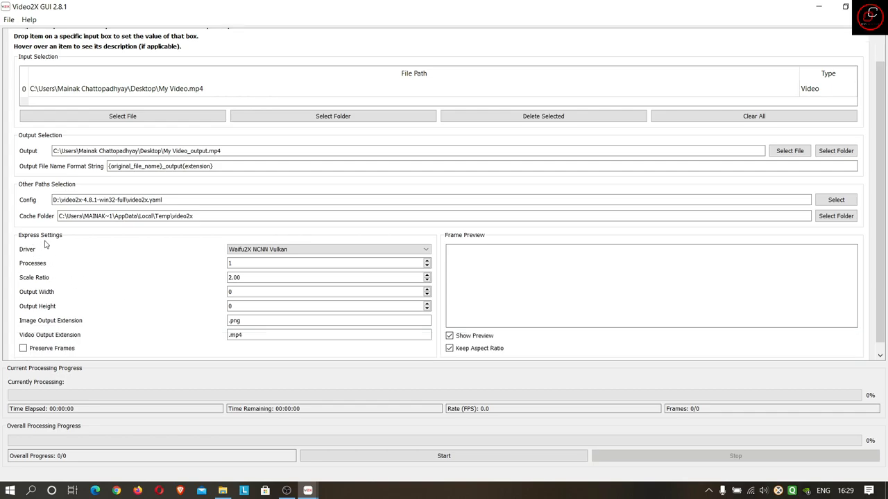
mouse_move(61, 249)
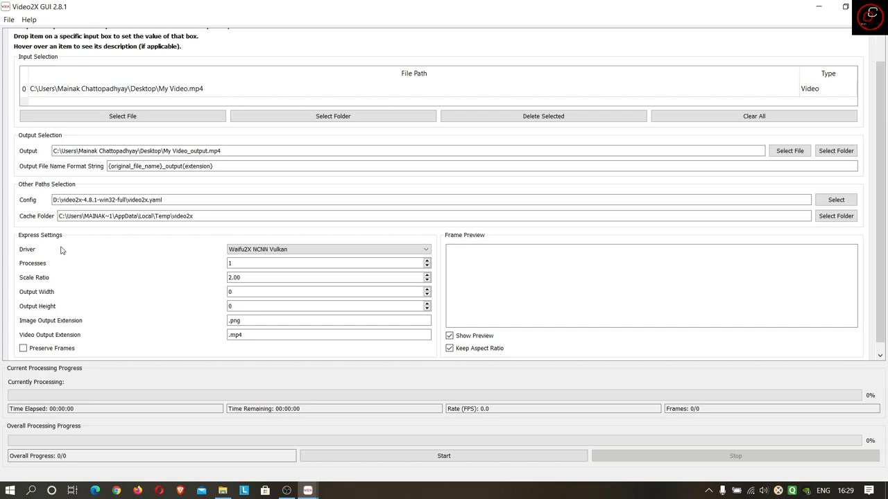
click(327, 249)
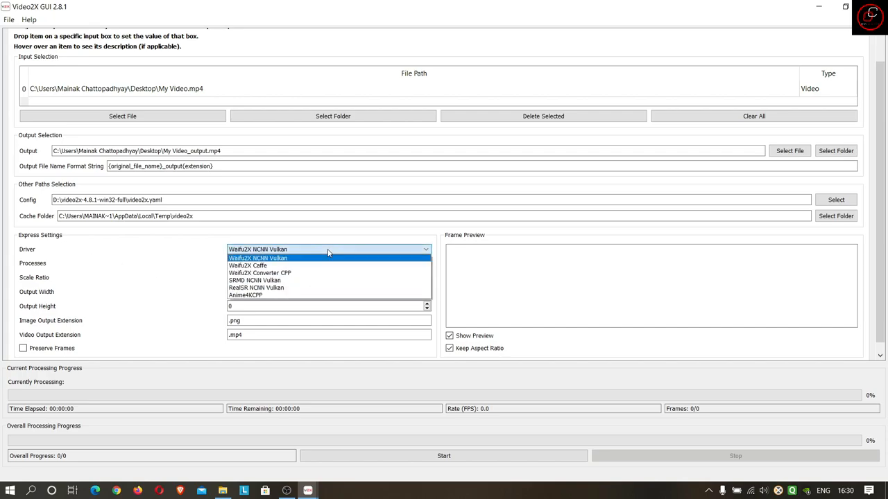
mouse_move(330, 266)
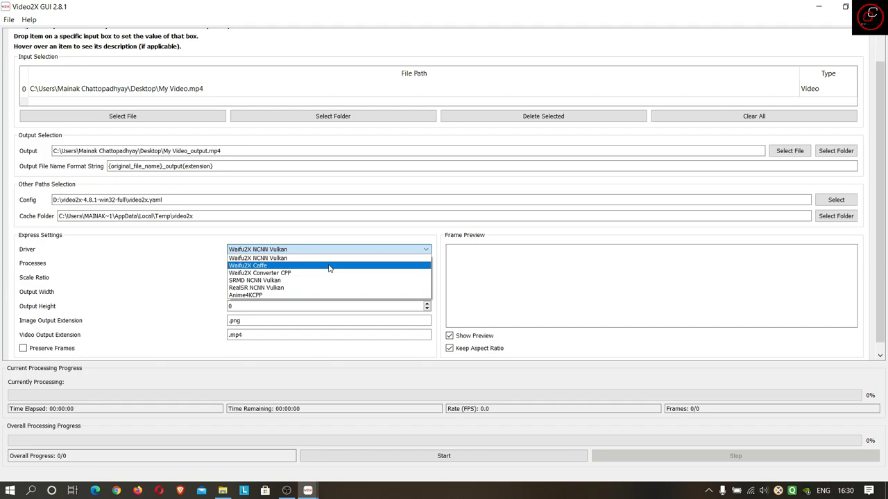
mouse_move(330, 294)
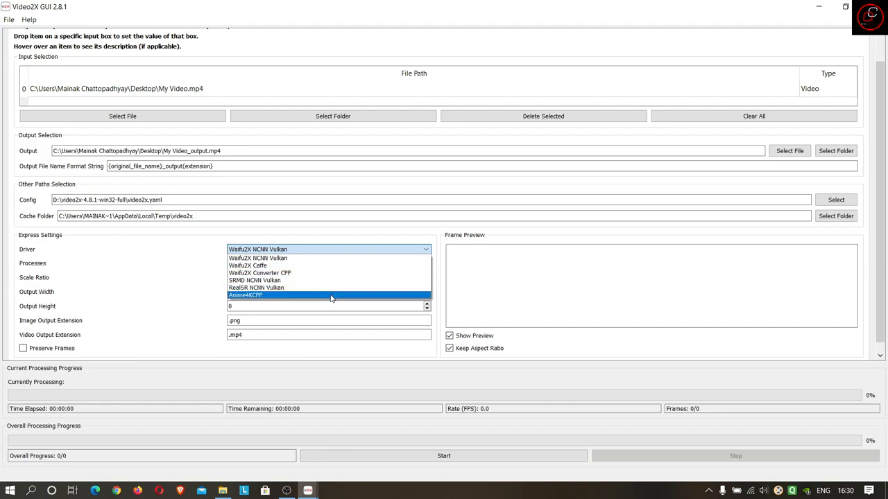
mouse_move(327, 258)
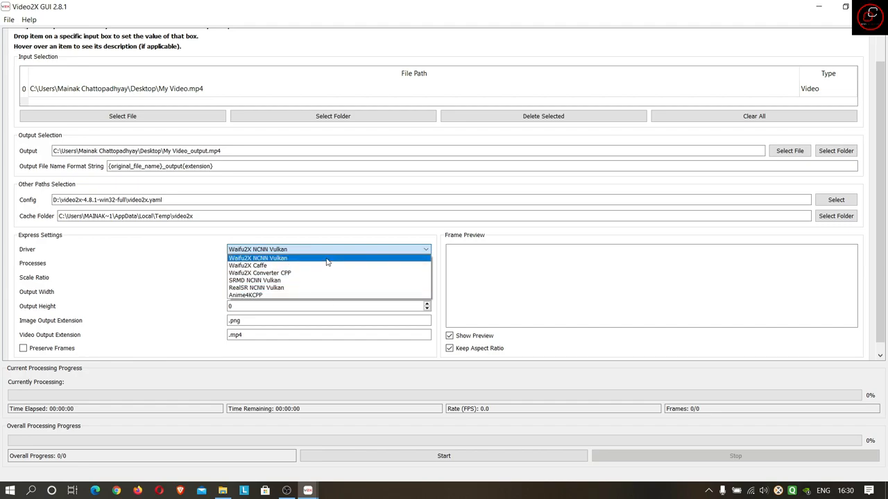
click(258, 257)
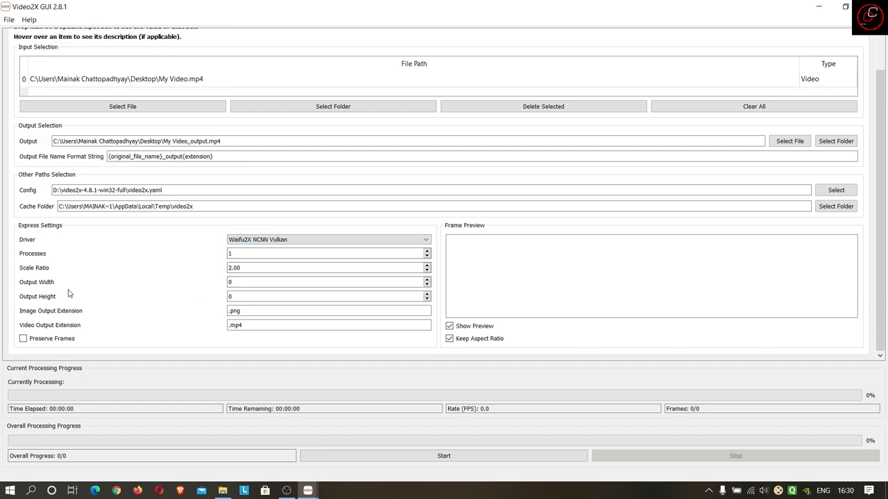
mouse_move(89, 297)
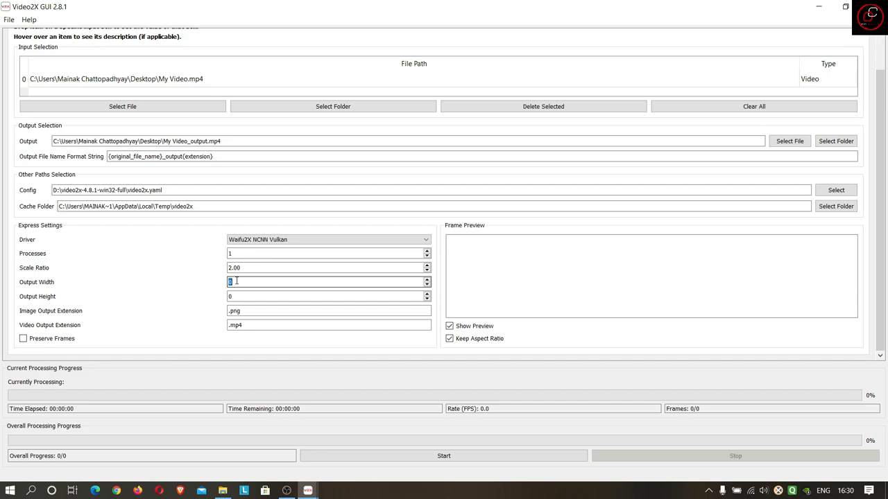
Set the output width to 1920 and output height to 1080
text(1)
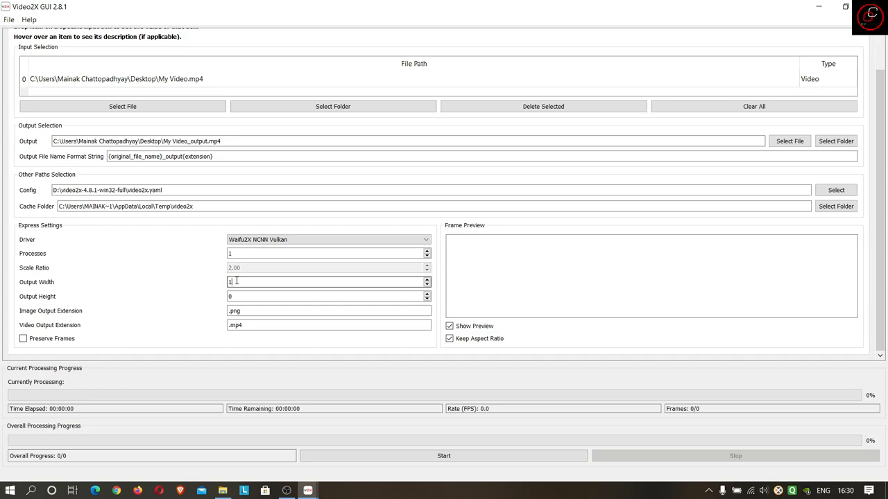
text(920)
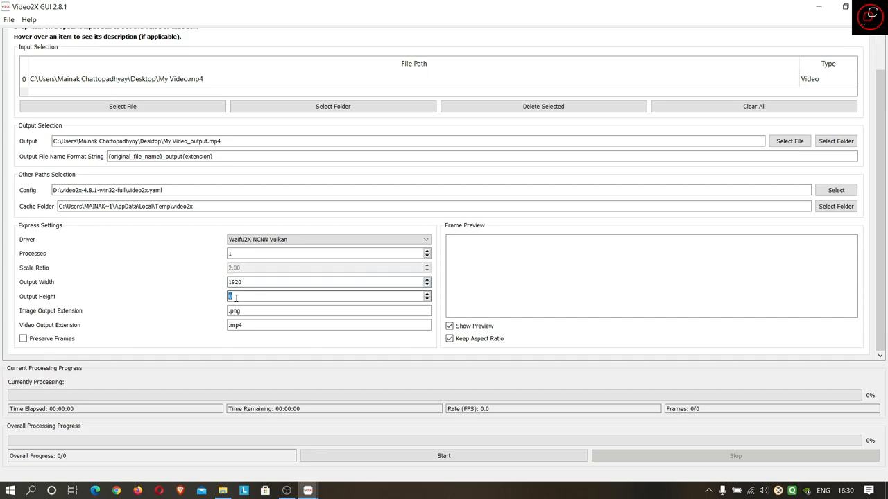
text(1080)
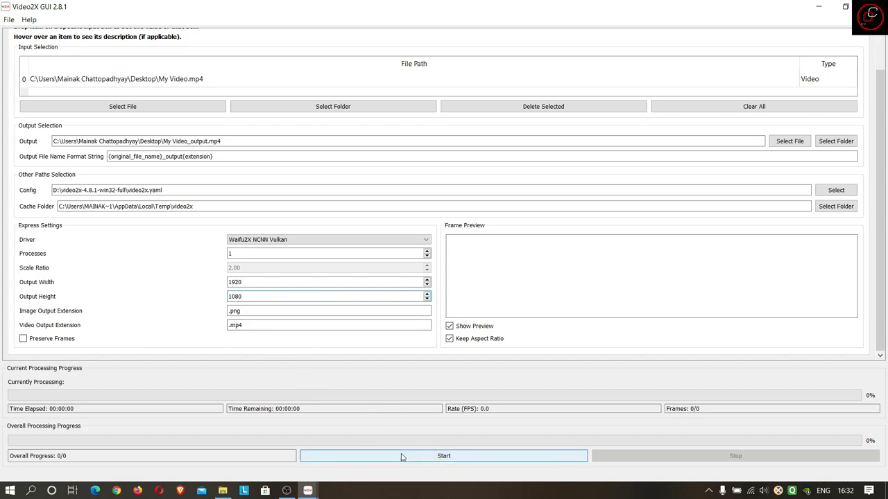
Start upscaling My Video.mp4 in Video2X
click(444, 455)
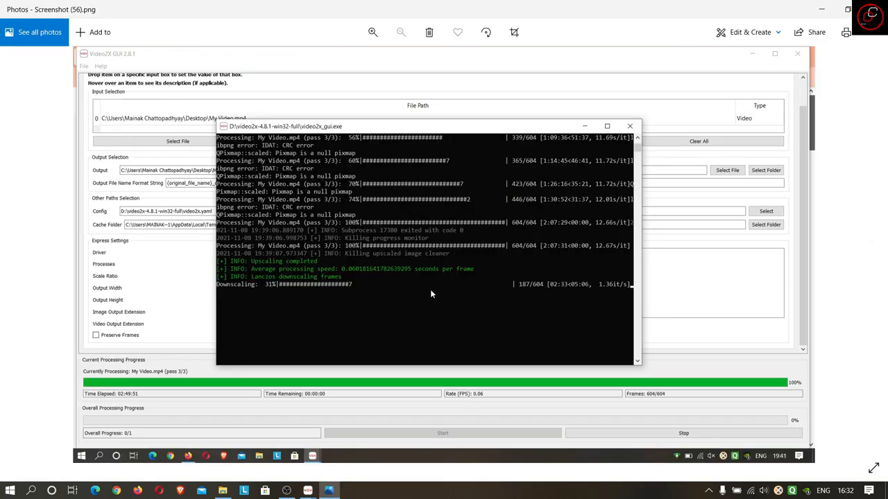
mouse_move(448, 269)
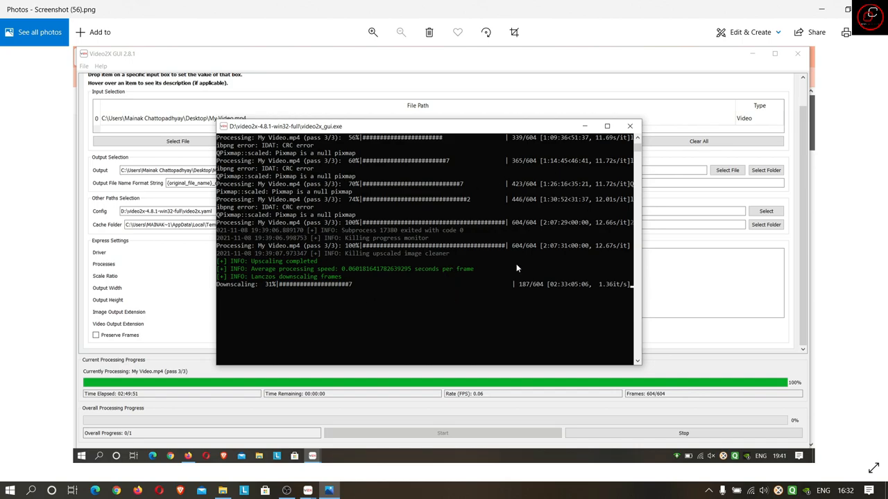
mouse_move(422, 303)
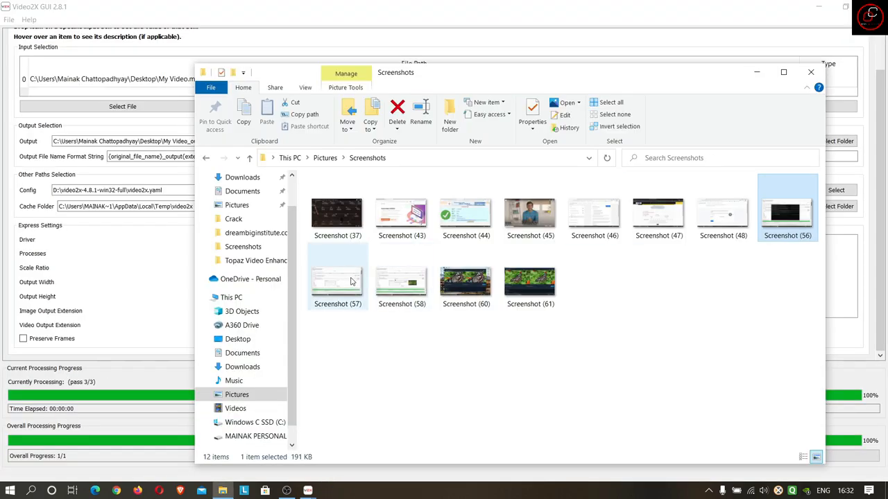
View Screenshot (57) in Photos showing the upscale finished at 100 percent
double_click(337, 277)
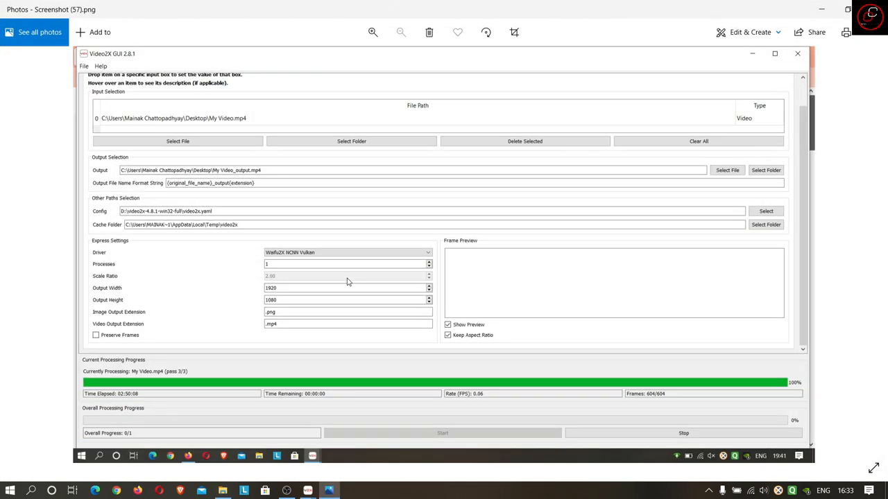
mouse_move(178, 403)
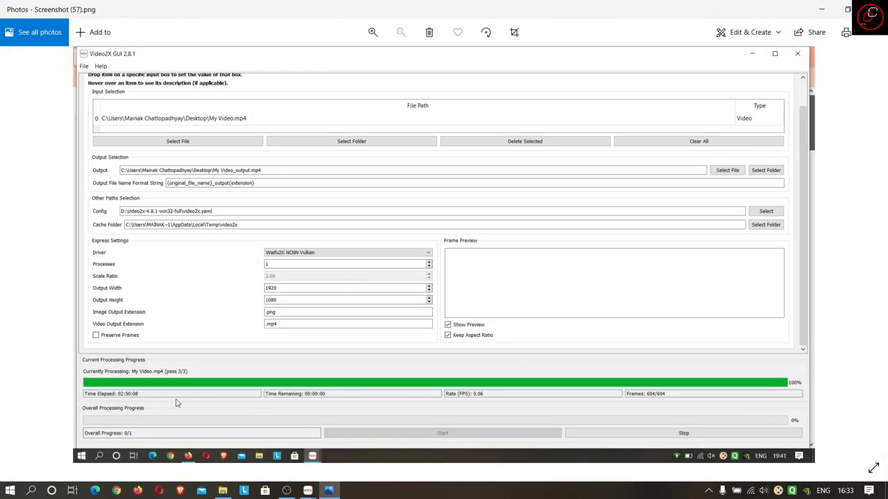
mouse_move(128, 372)
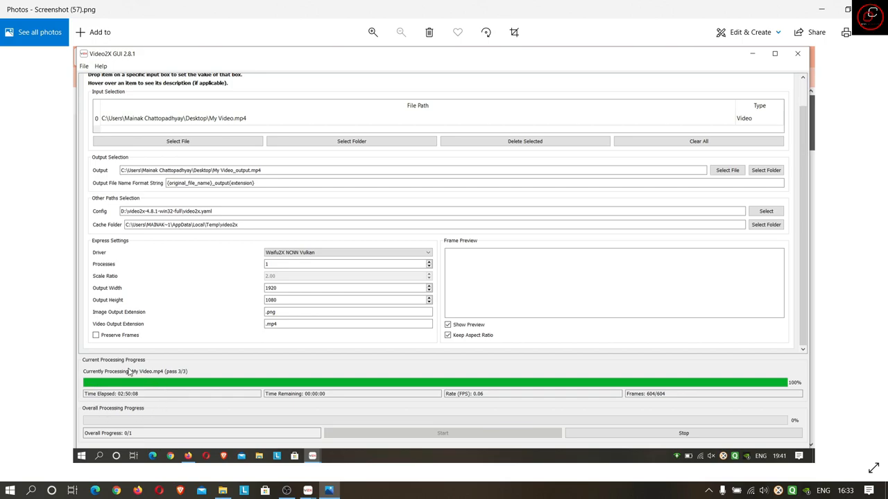
mouse_move(153, 411)
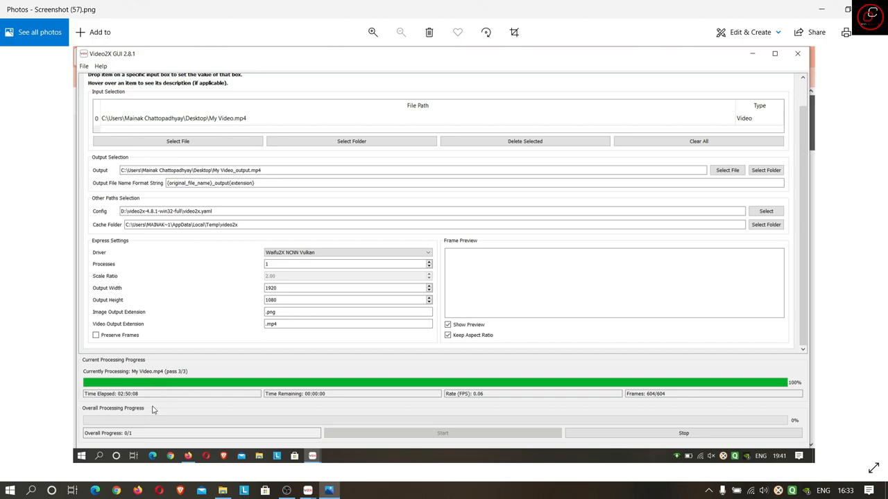
mouse_move(236, 395)
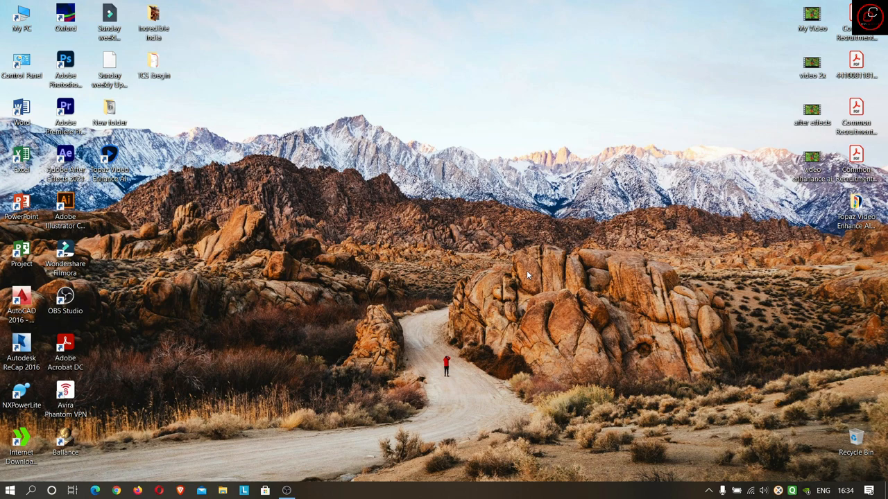
mouse_move(78, 163)
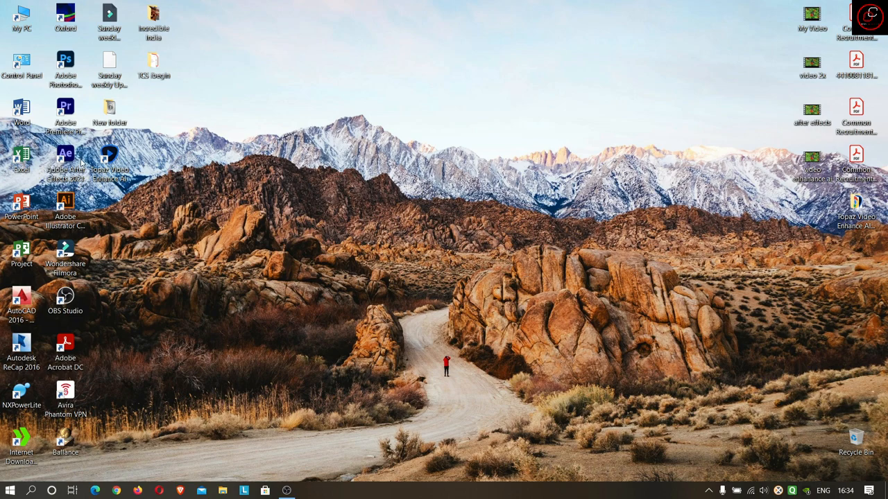
mouse_move(67, 156)
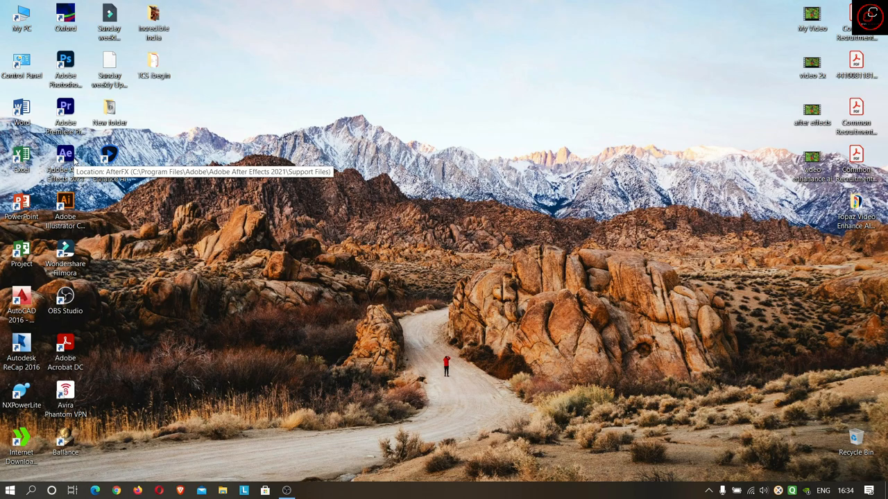
Launch Adobe After Effects 2021 from its desktop shortcut
double_click(65, 158)
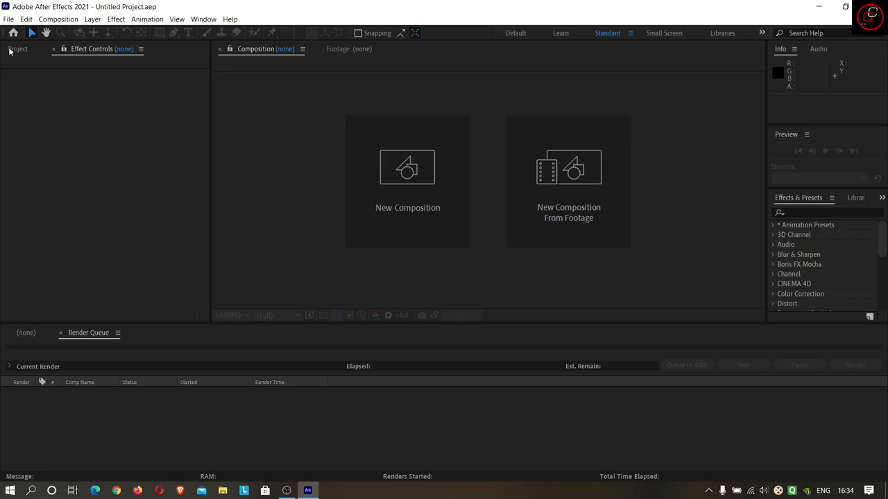
Create Comp 1 with the UHD 4K 25 preset: 3840×2160, 25 fps, 30 seconds
click(72, 19)
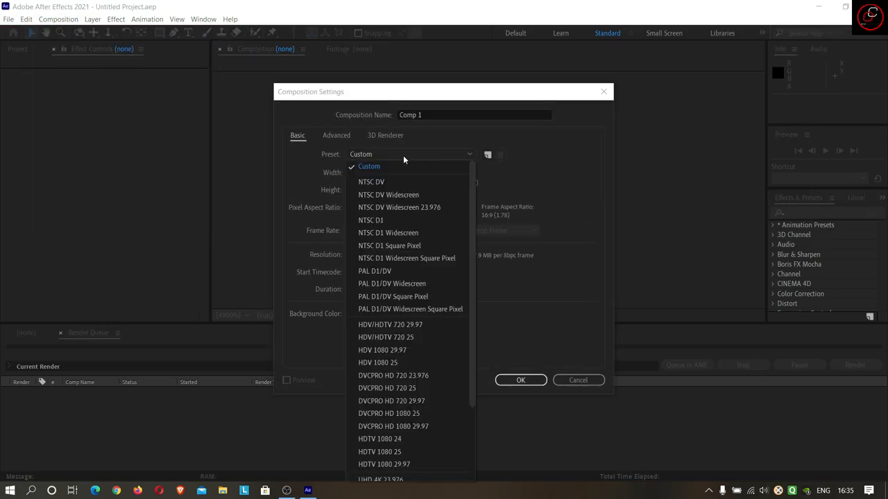
scroll(down, 3)
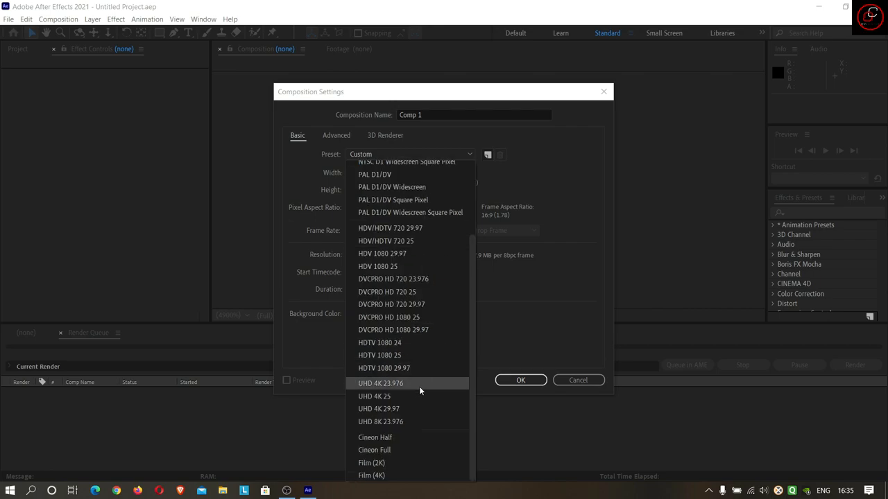
mouse_move(425, 389)
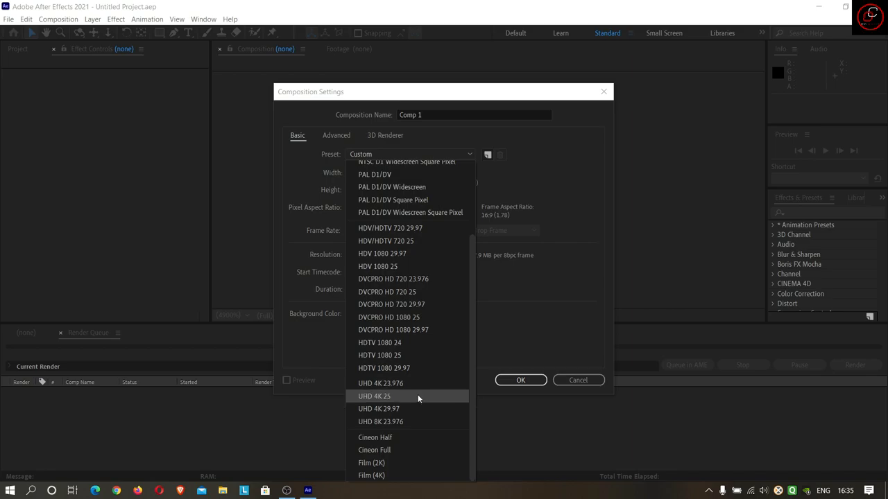
mouse_move(425, 408)
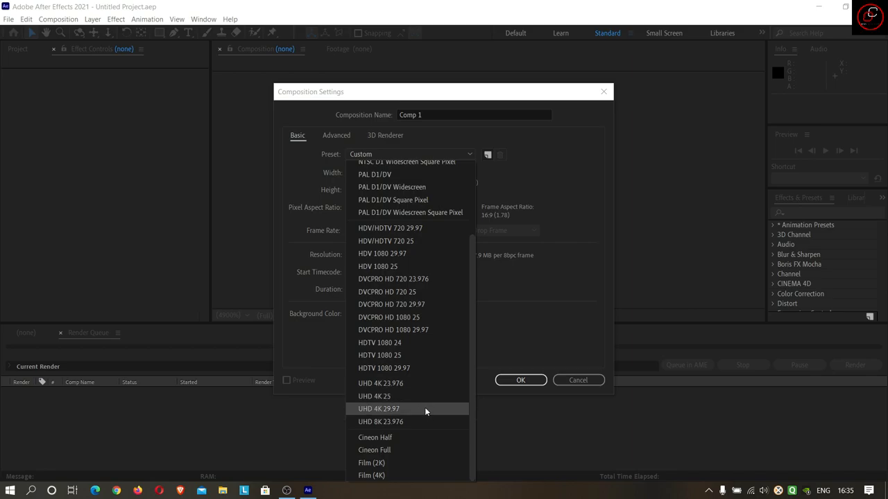
mouse_move(422, 411)
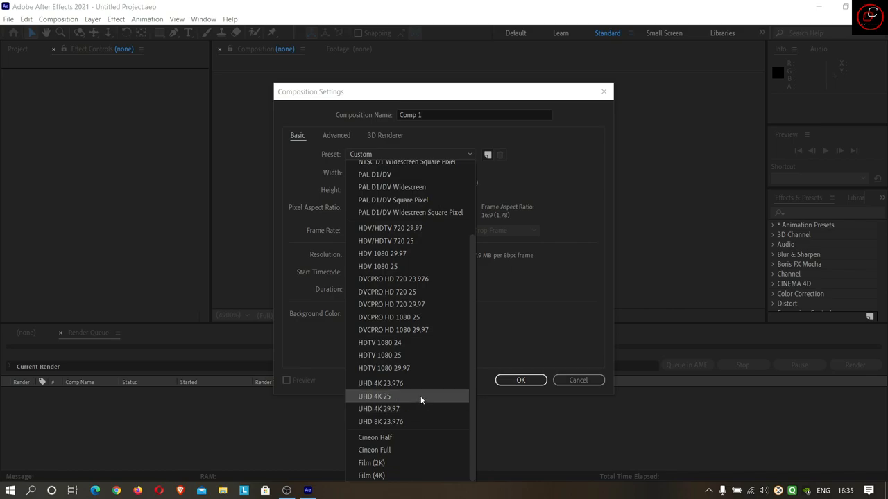
click(377, 397)
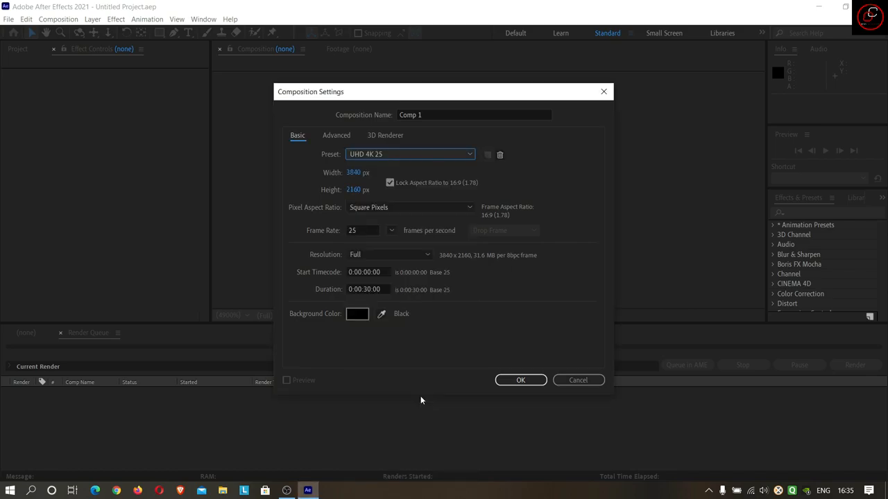
click(362, 230)
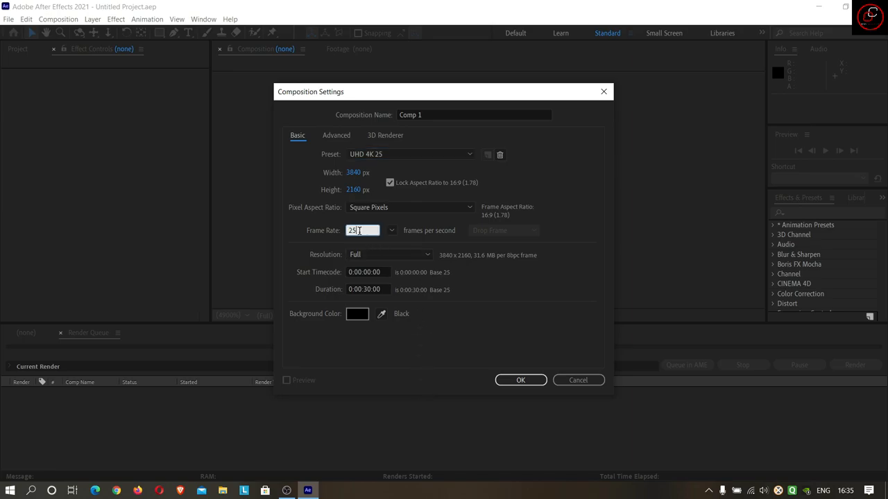
double_click(355, 230)
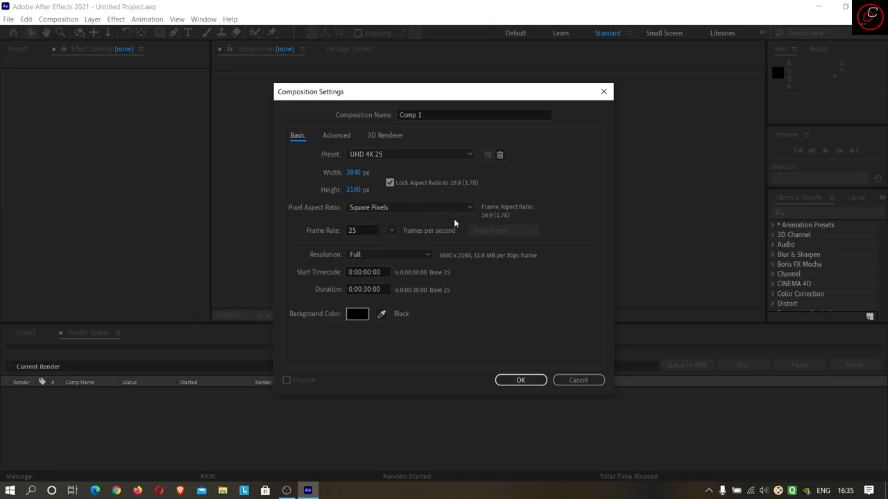
mouse_move(561, 261)
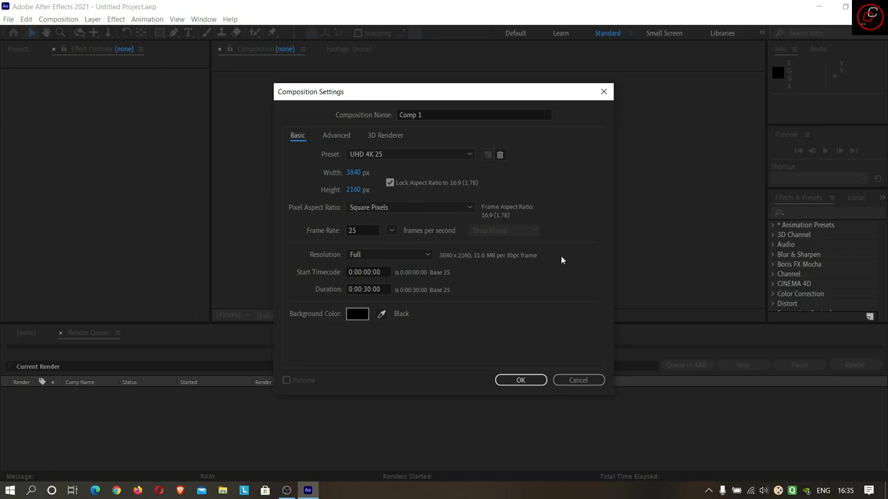
click(520, 380)
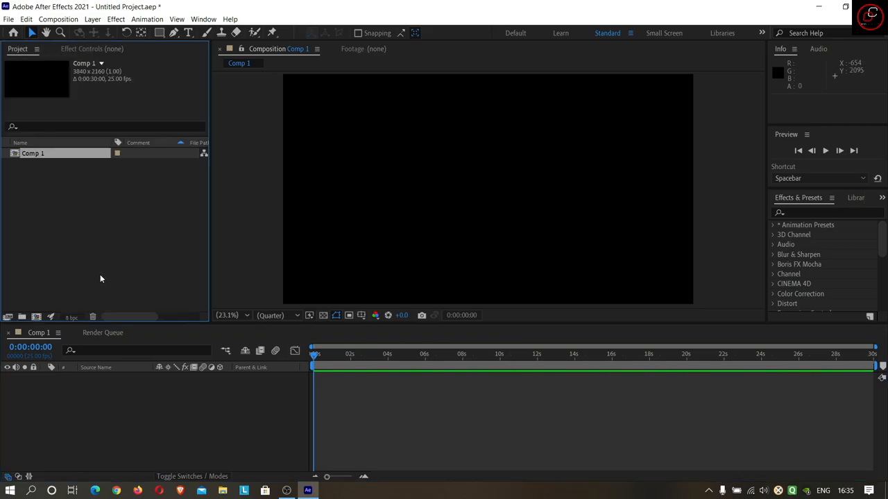
Import My Video.mp4 into the project and place it as a layer in Comp 1
right_click(100, 279)
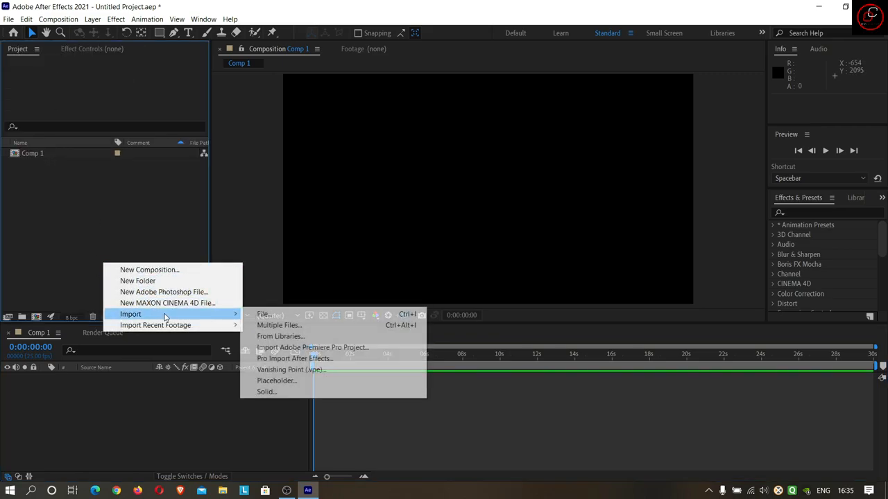
click(263, 314)
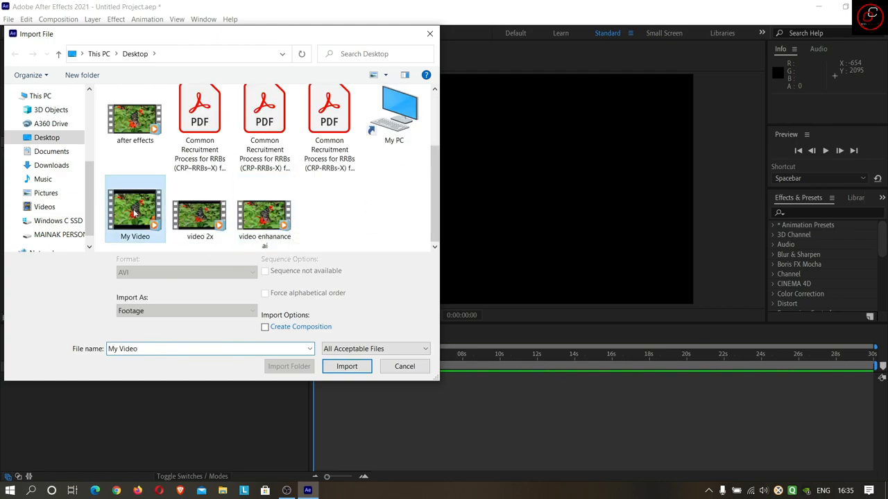
click(346, 367)
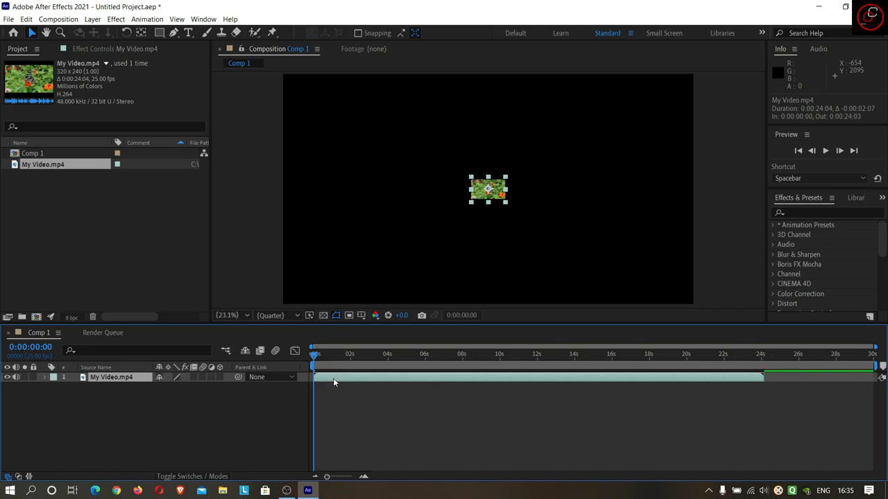
click(826, 212)
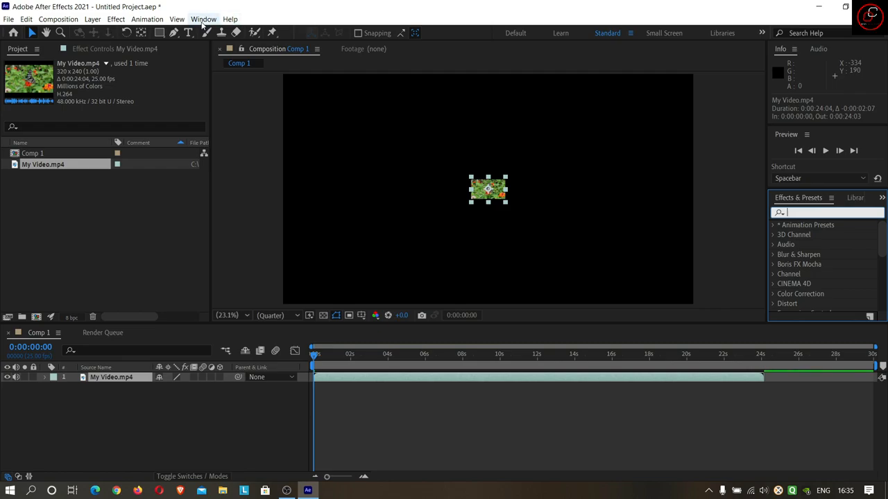
Find the Detail-preserving Upscale effect by searching 'up' in Effects & Presets
click(202, 20)
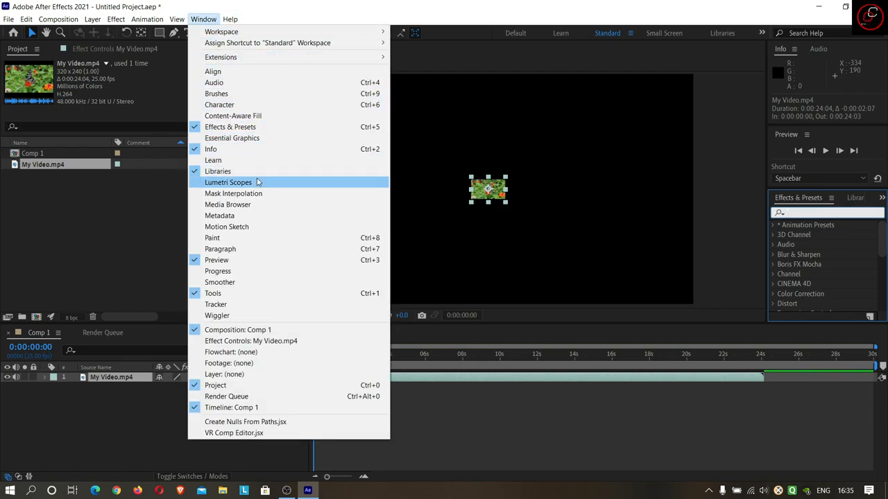
mouse_move(235, 154)
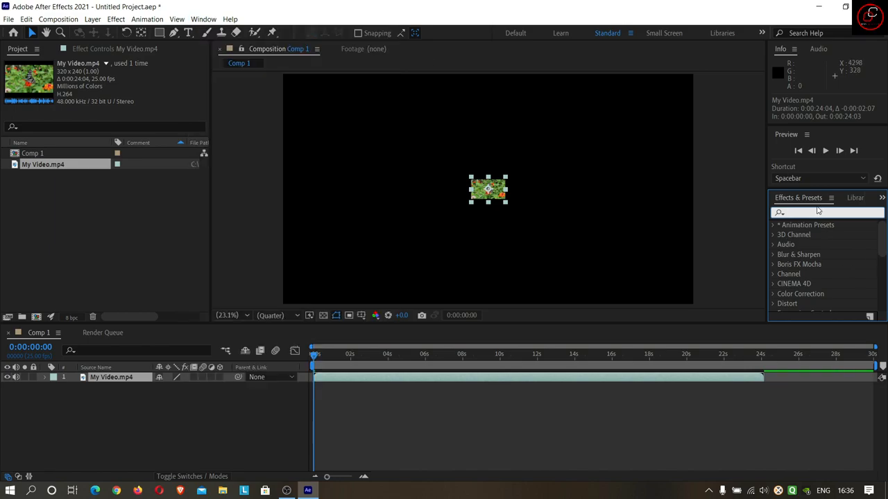
text(upscale)
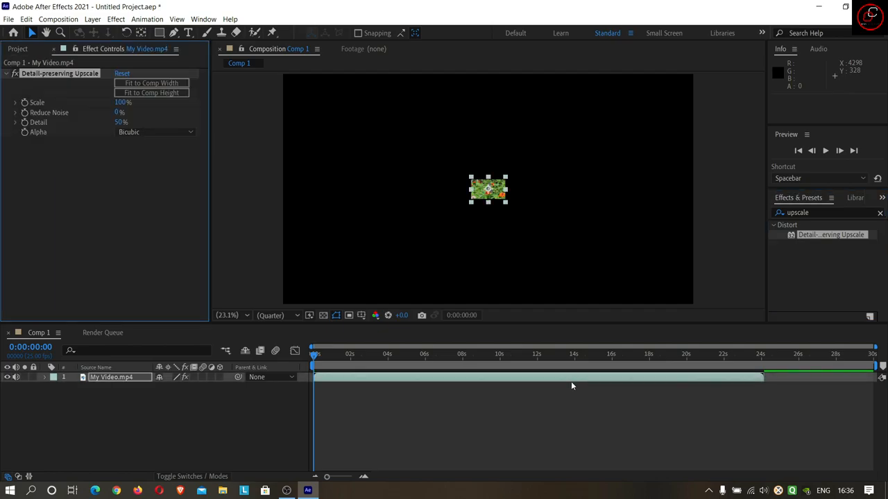
mouse_move(122, 62)
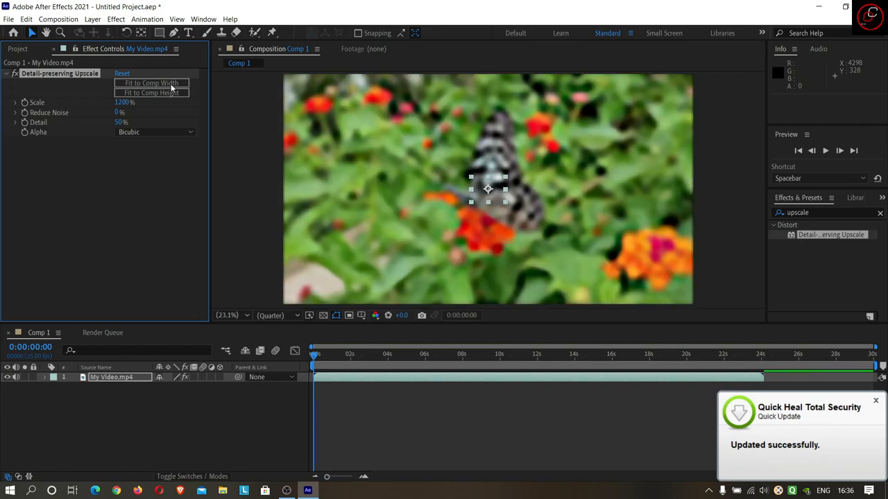
mouse_move(555, 200)
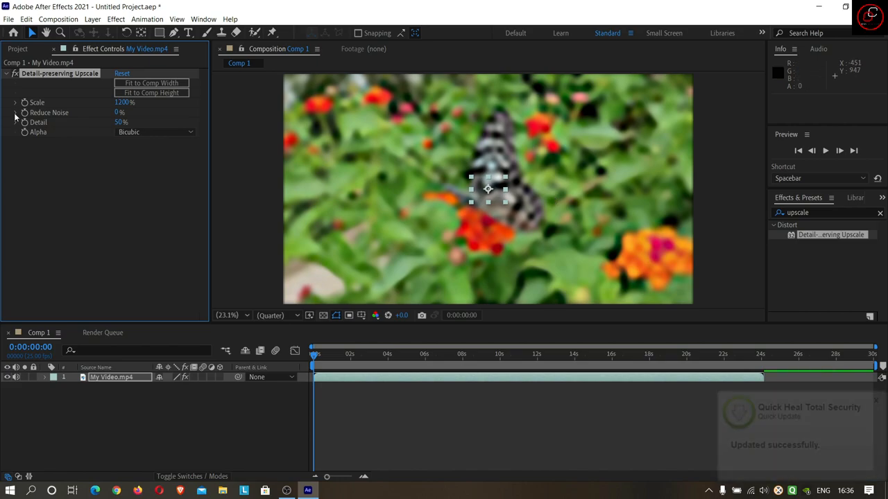
Set the upscale Detail to 100% and Alpha to Detail-preserving
double_click(119, 112)
text(50)
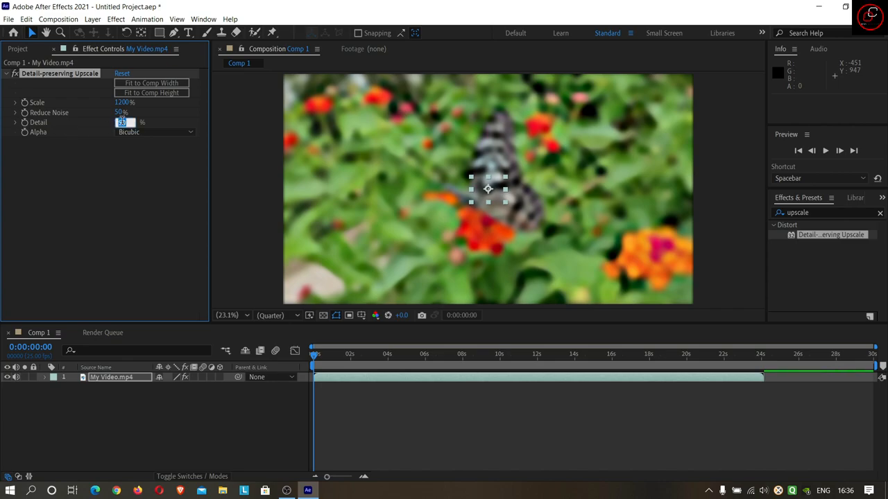
text(100)
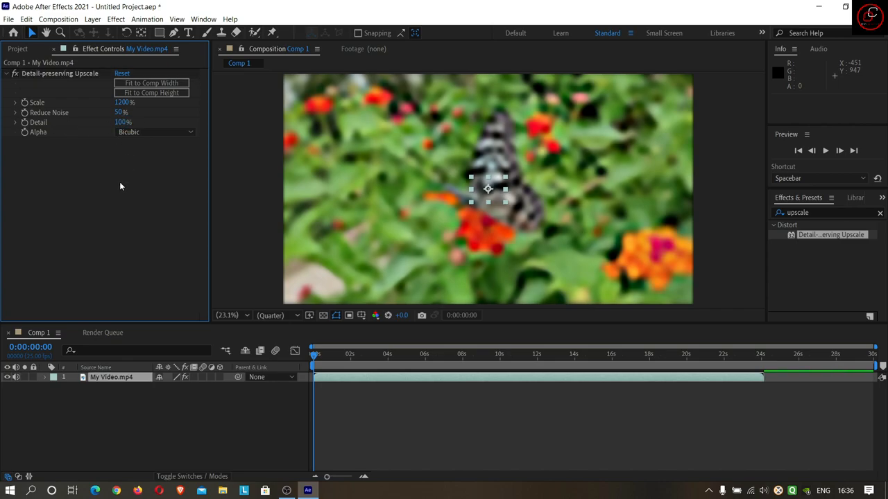
click(155, 132)
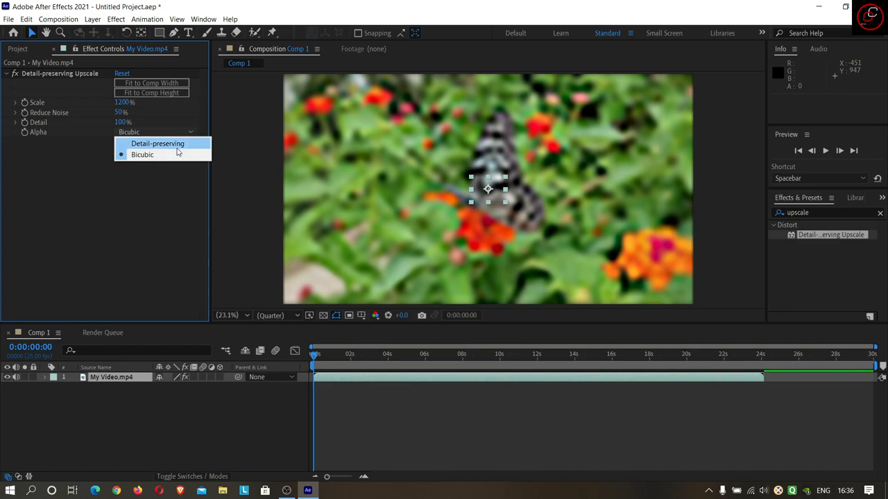
click(158, 143)
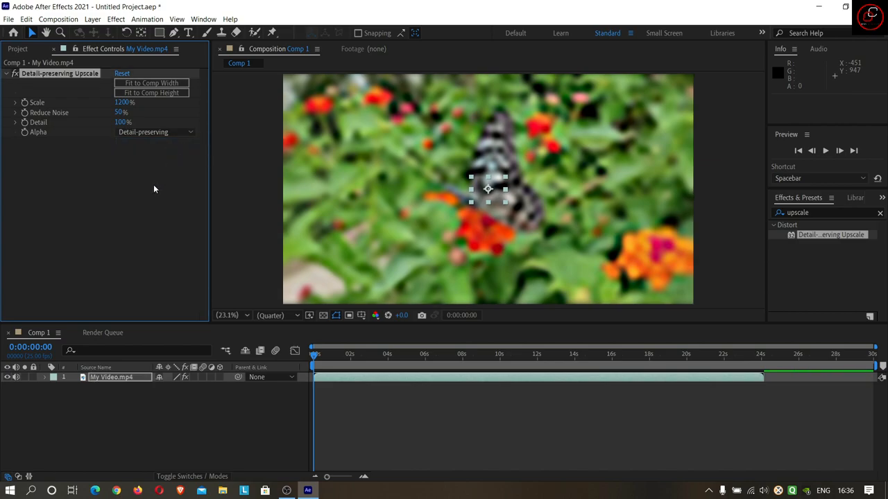
Add Comp 1 to the Render Queue with output saved to the Desktop as Comp 1.avi
click(8, 30)
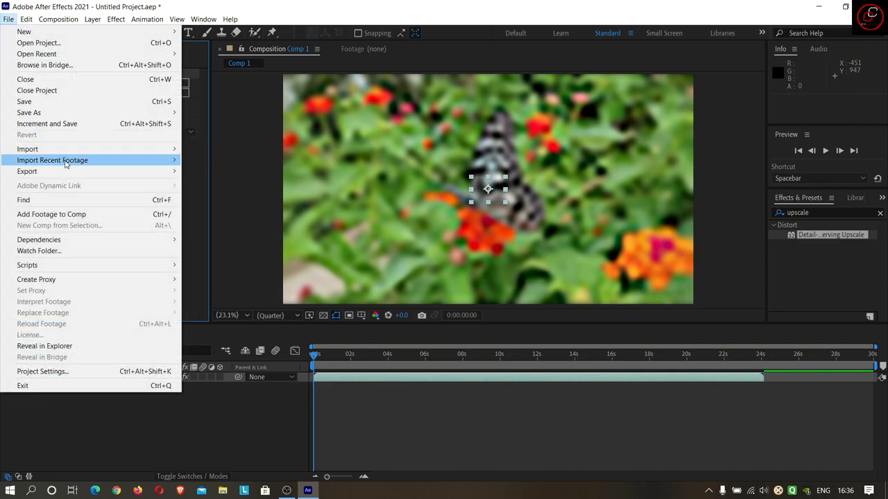
mouse_move(52, 172)
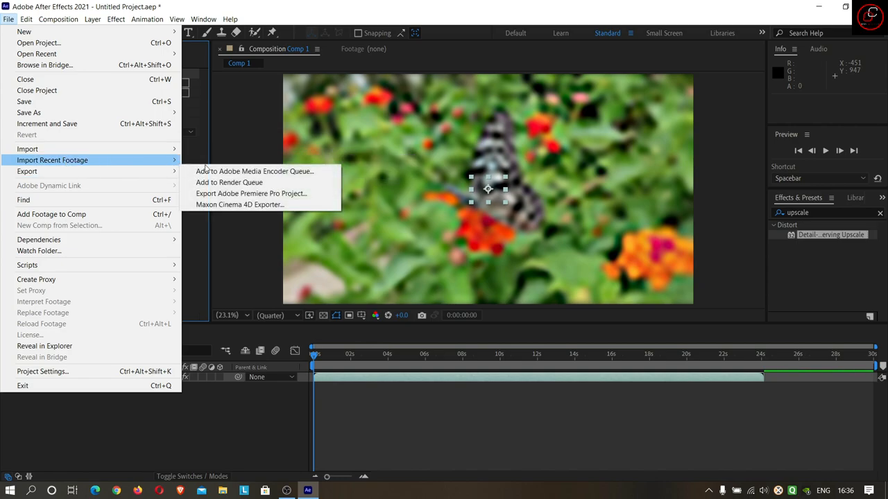
click(233, 184)
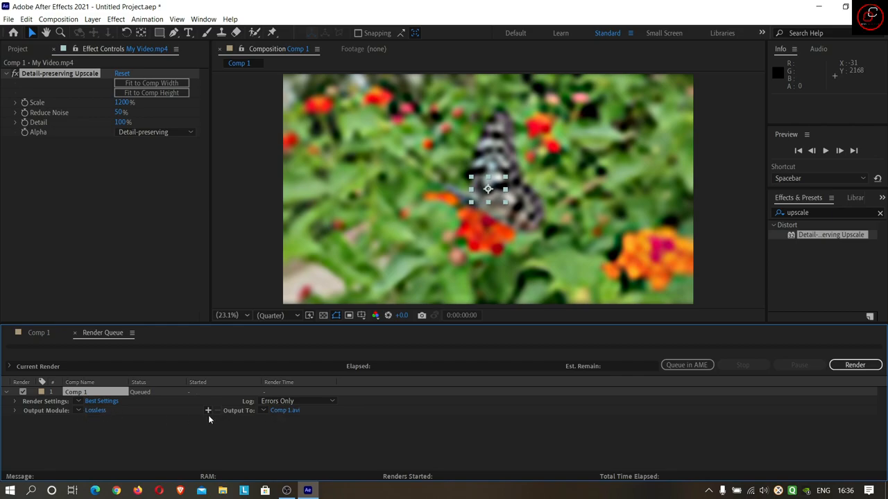
mouse_move(268, 414)
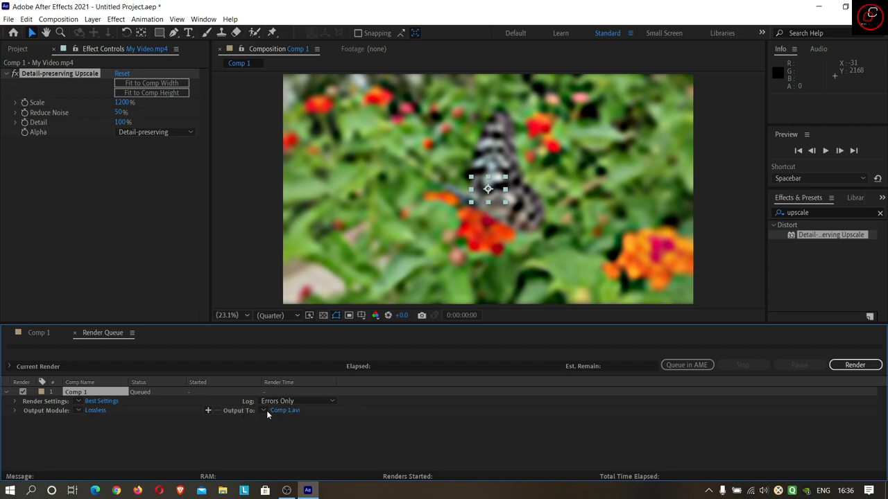
click(282, 411)
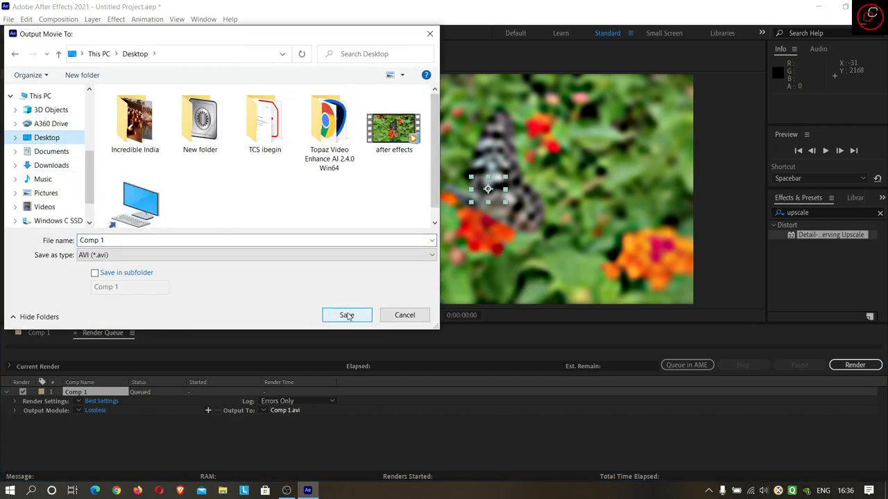
click(347, 314)
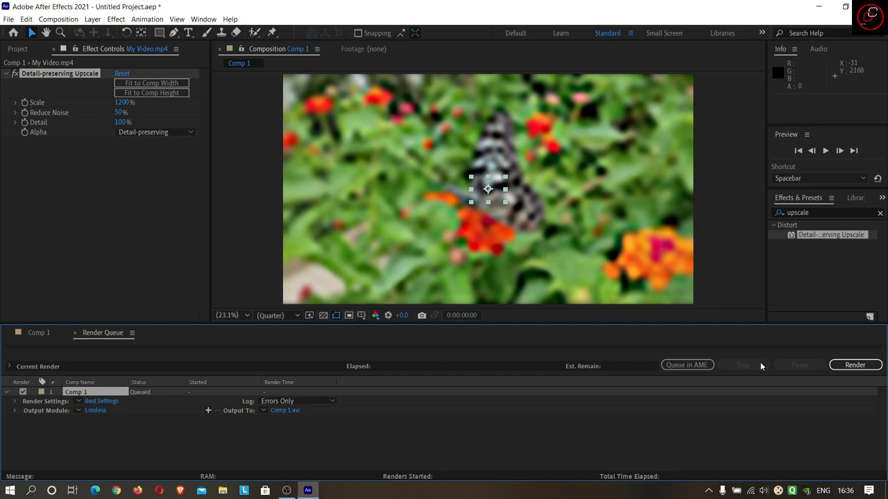
Start rendering the queued Comp 1 to Comp 1.avi
click(855, 365)
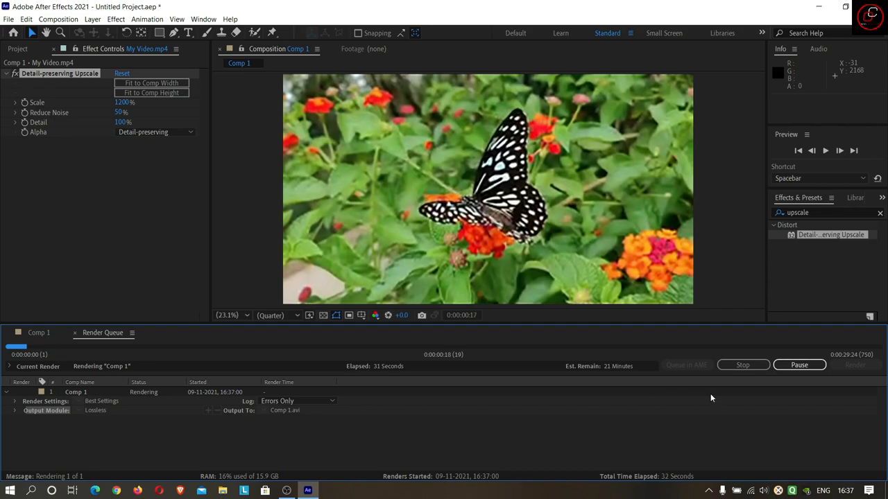
mouse_move(782, 374)
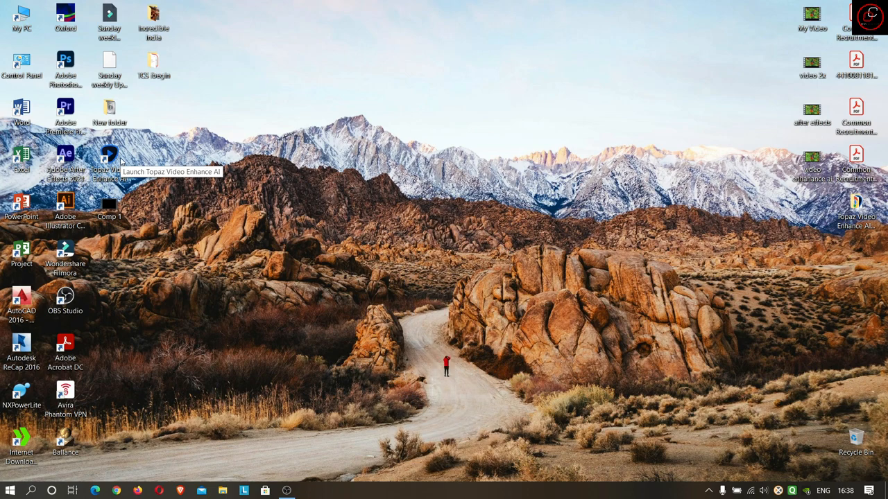
Launch Topaz Video Enhance AI, import My Video.mp4 and review the recommended models, keeping Artemis High Quality
double_click(109, 155)
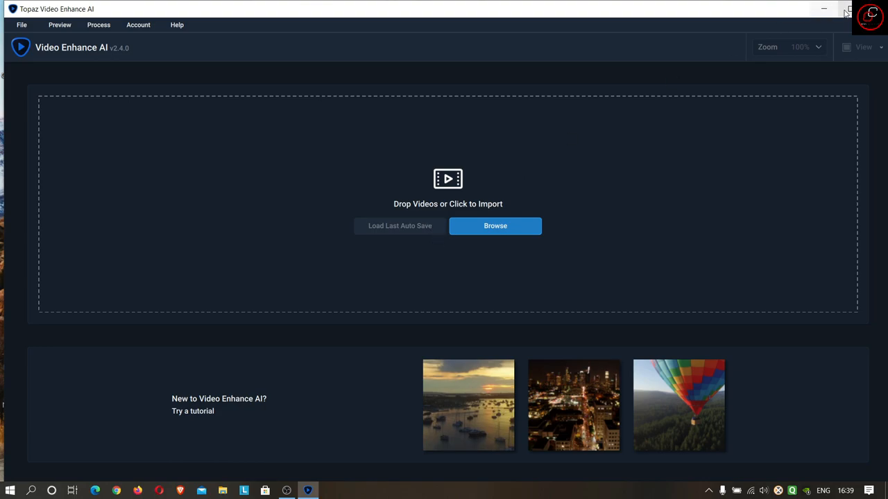
click(494, 226)
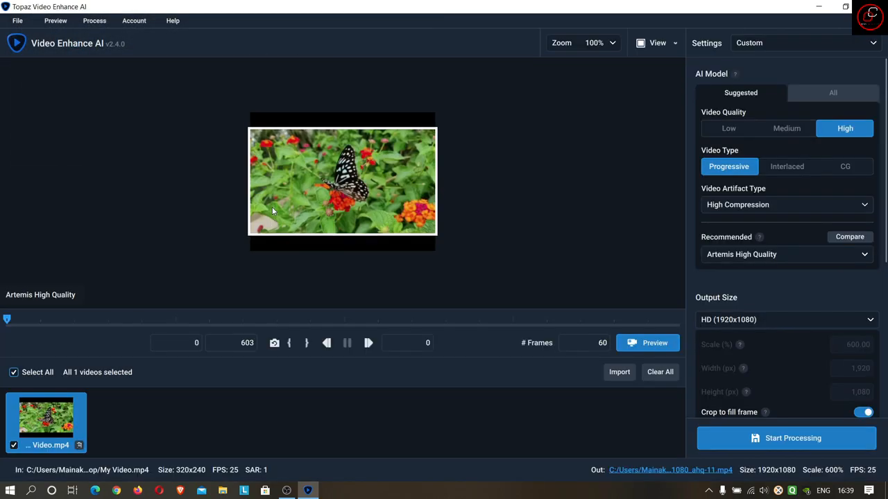
mouse_move(546, 236)
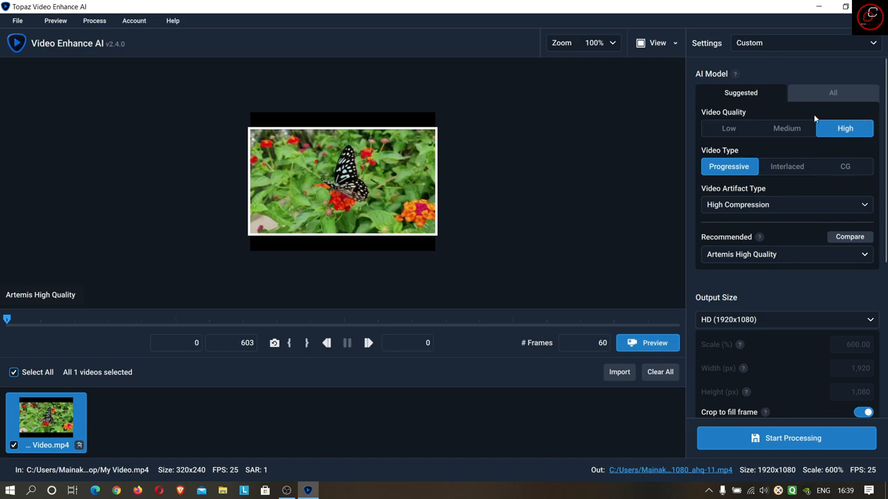
mouse_move(845, 128)
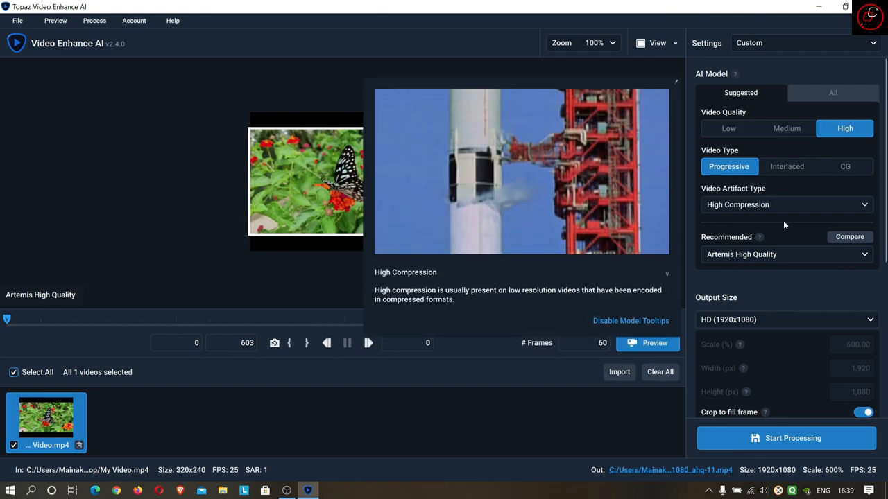
click(785, 256)
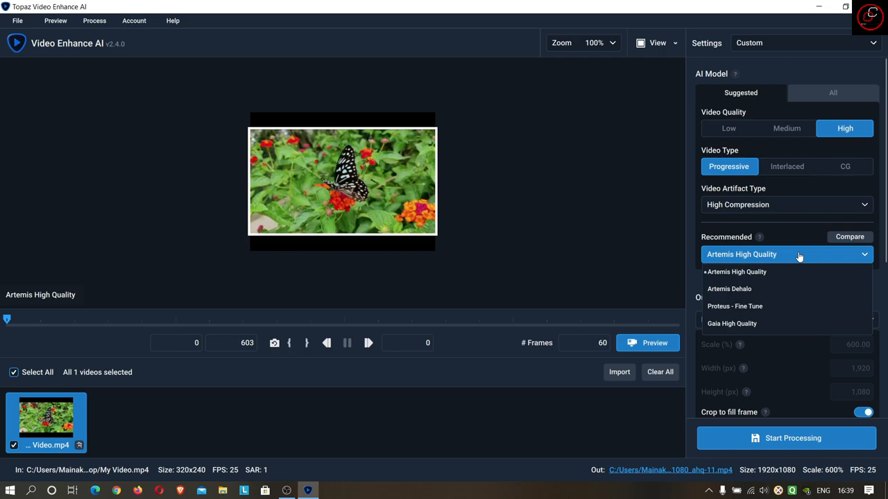
mouse_move(778, 264)
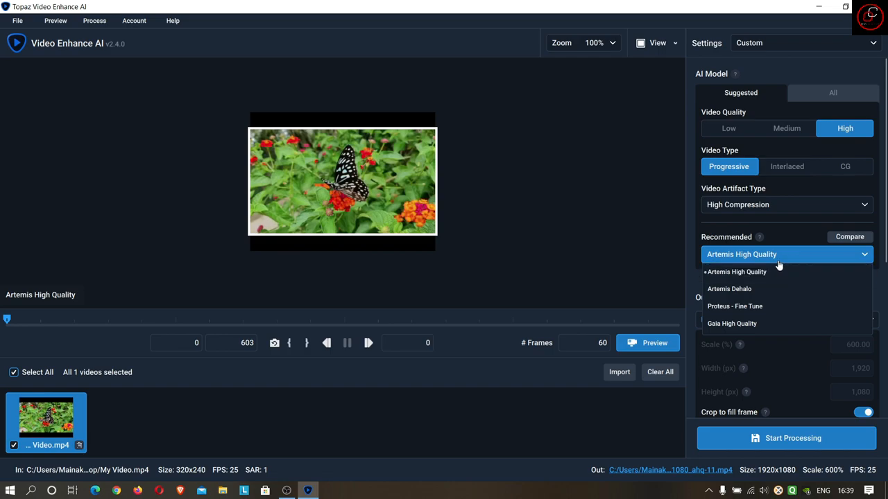
mouse_move(787, 272)
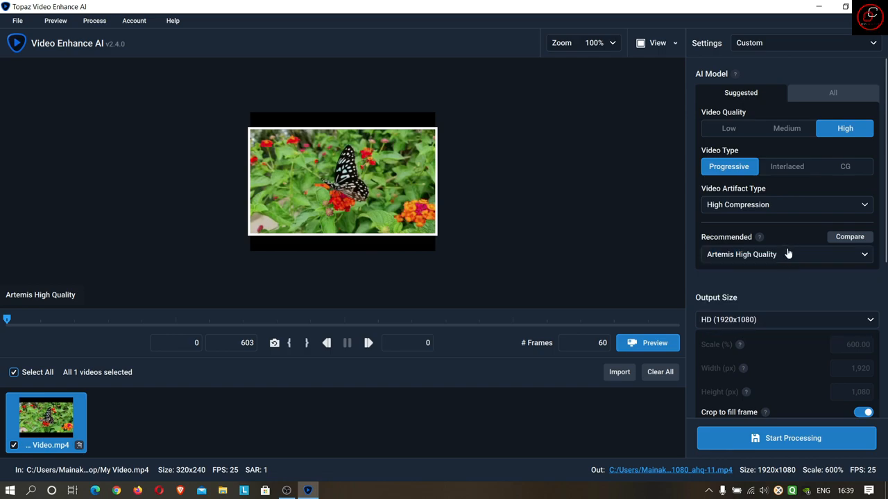
scroll(down, 3)
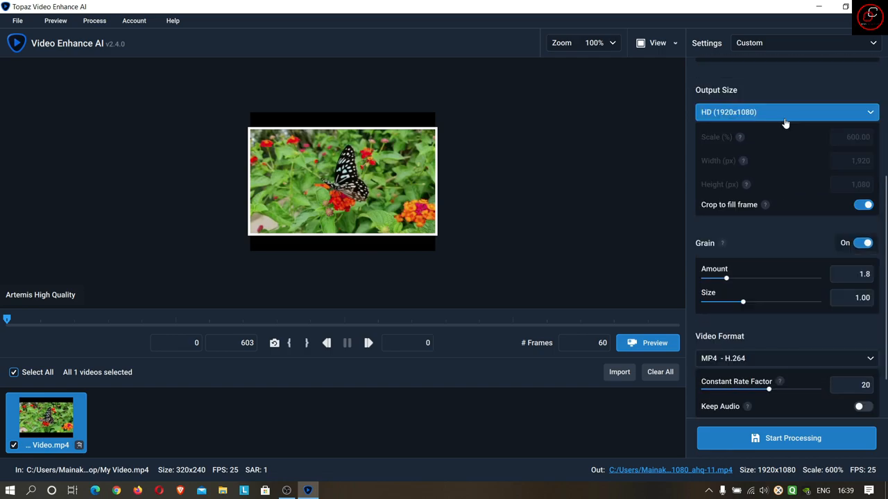
click(785, 111)
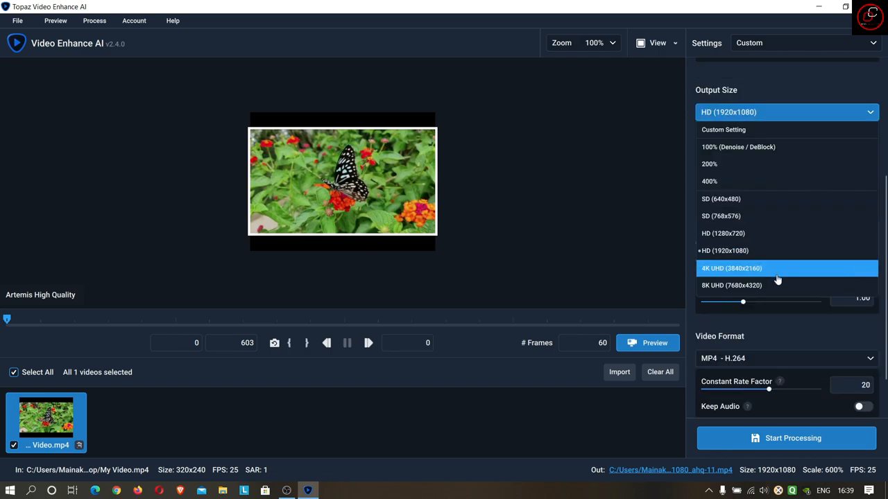
mouse_move(778, 286)
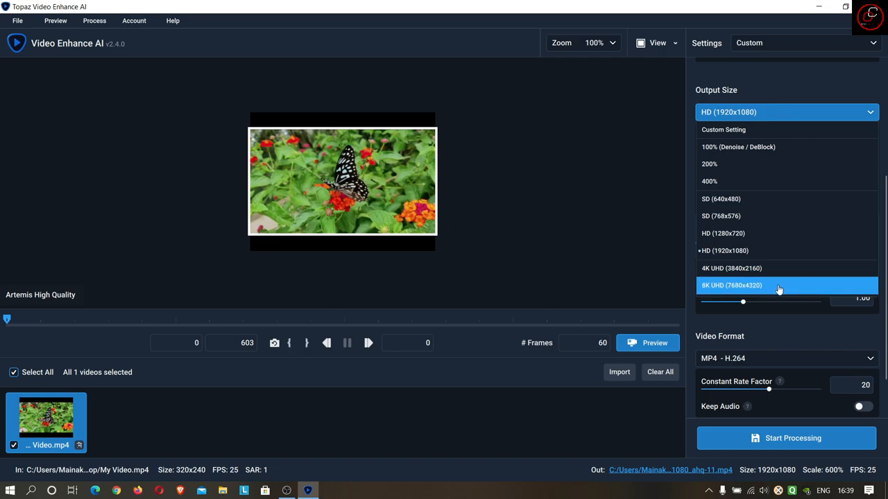
mouse_move(777, 289)
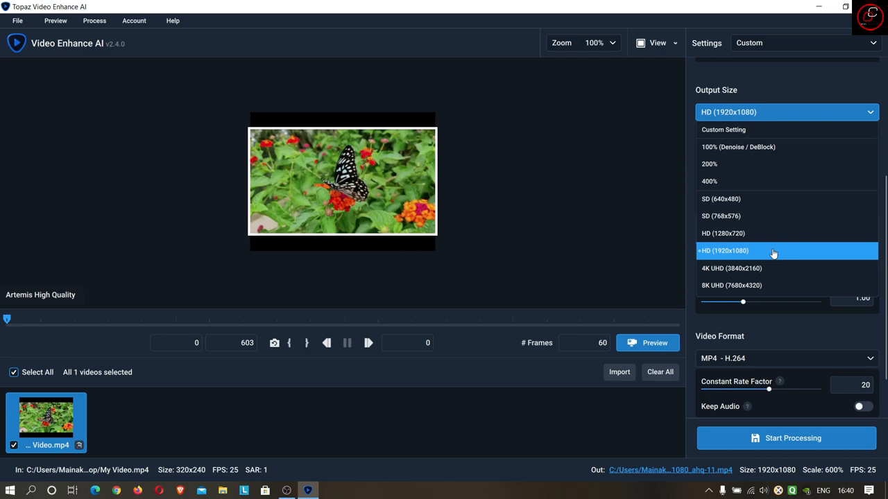
click(724, 251)
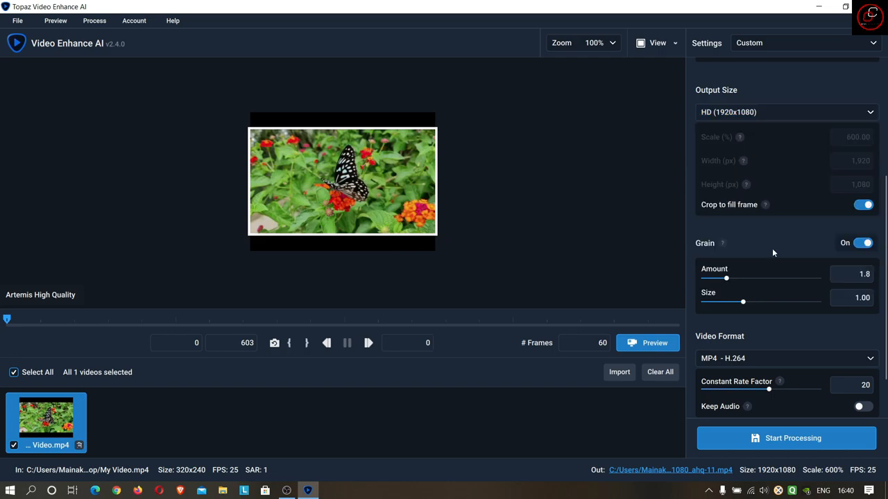
mouse_move(696, 216)
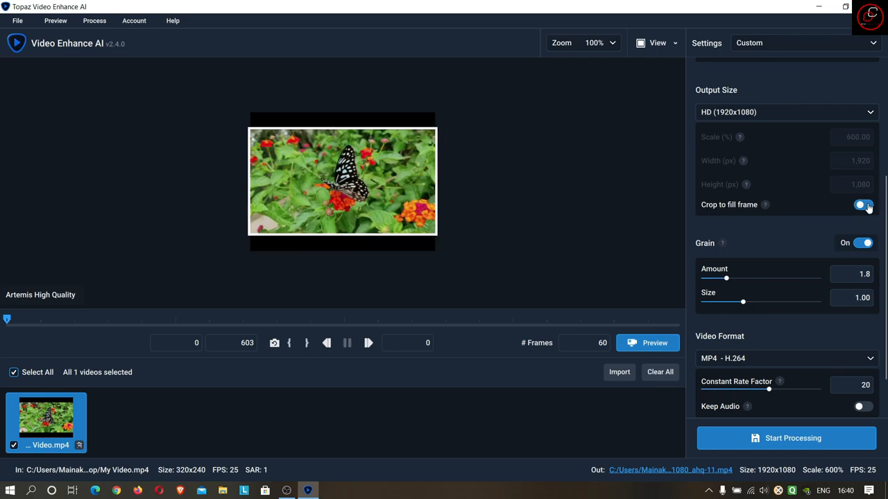
click(860, 205)
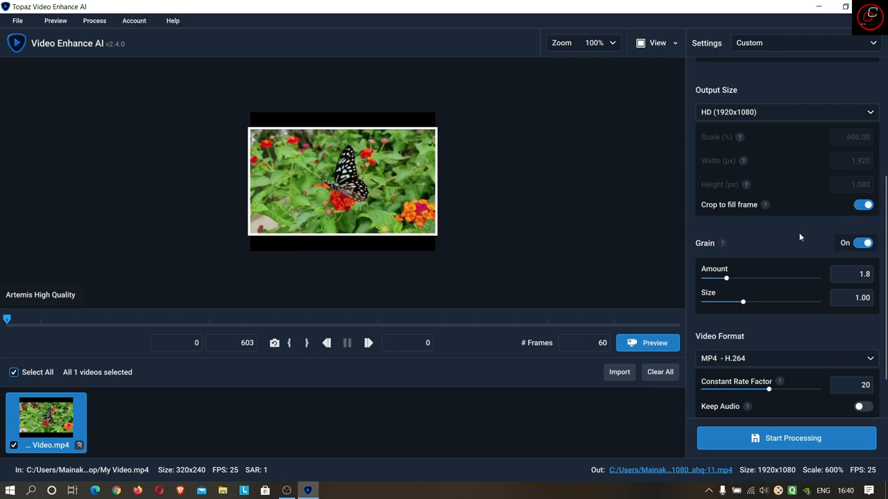
click(860, 243)
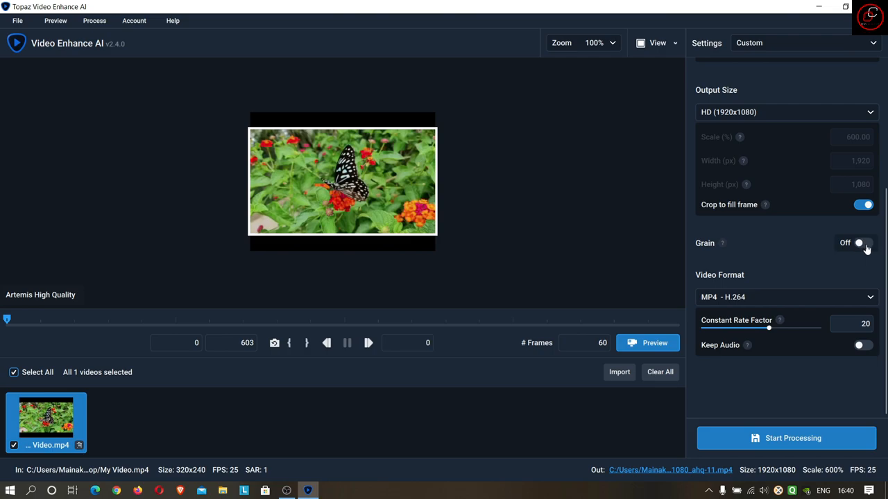
click(863, 243)
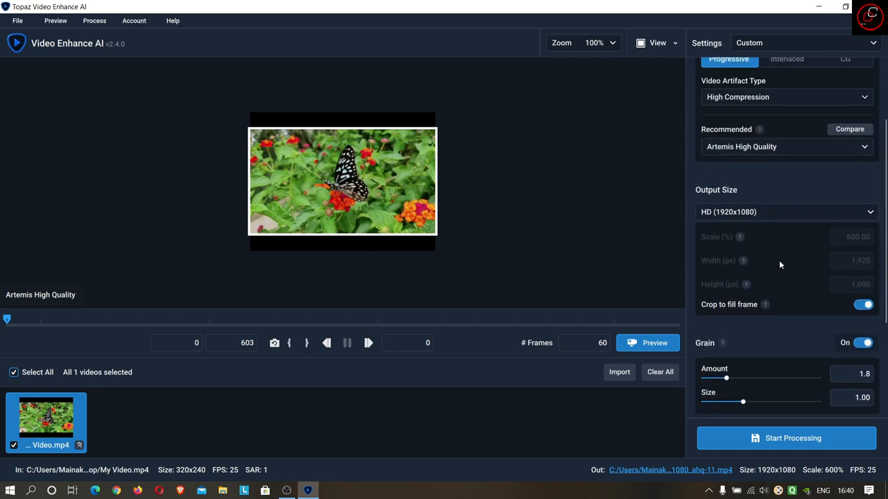
scroll(down, 3)
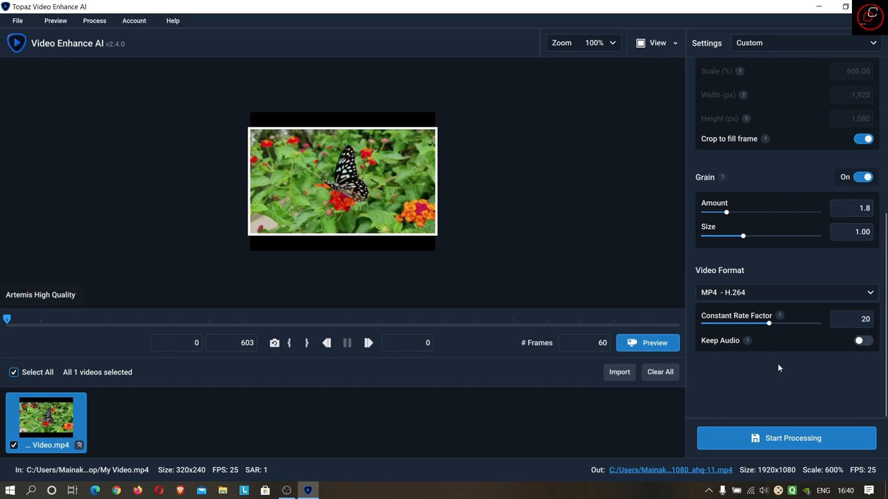
click(785, 291)
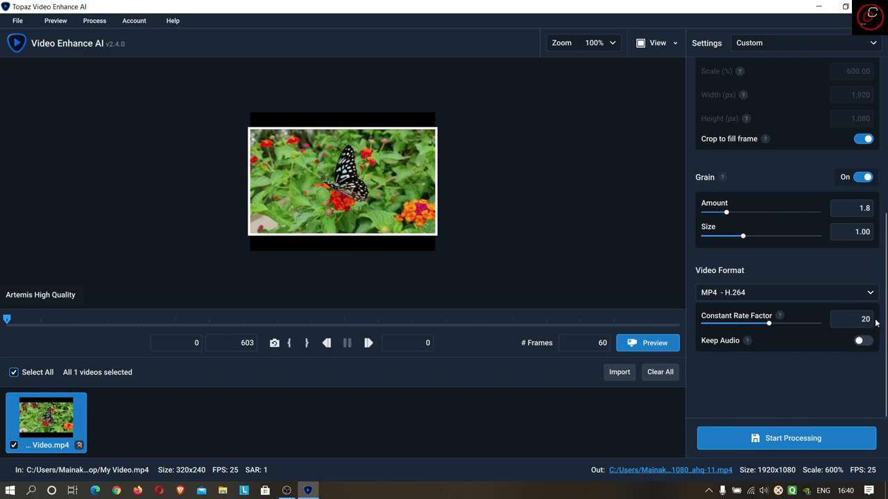
mouse_move(824, 356)
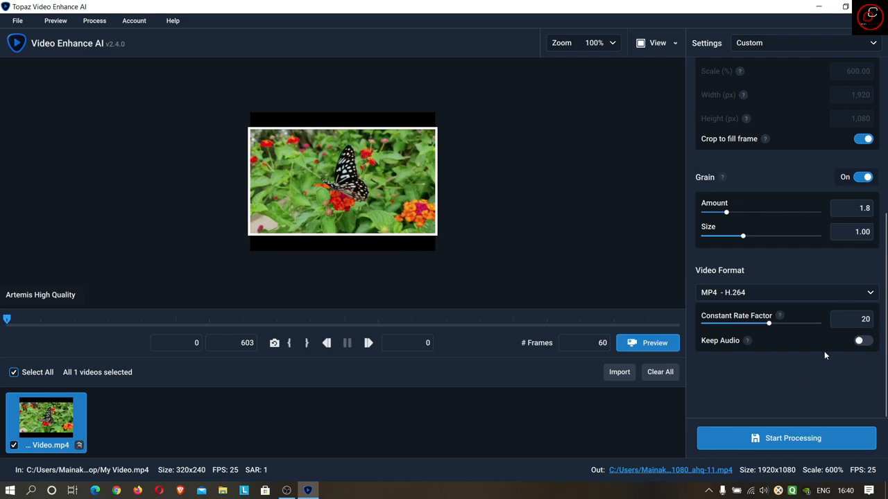
mouse_move(863, 347)
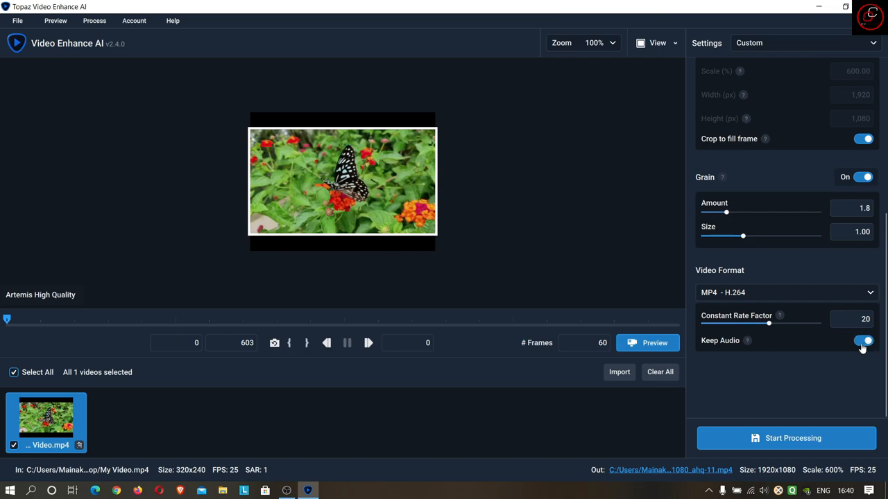
click(860, 341)
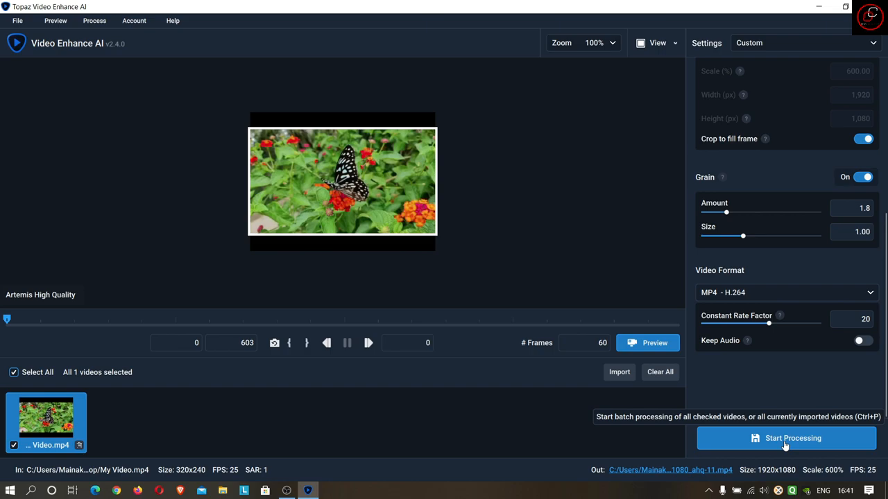
Start processing the HD upscale, then cancel the job around frame 80 of 603 and confirm
click(785, 438)
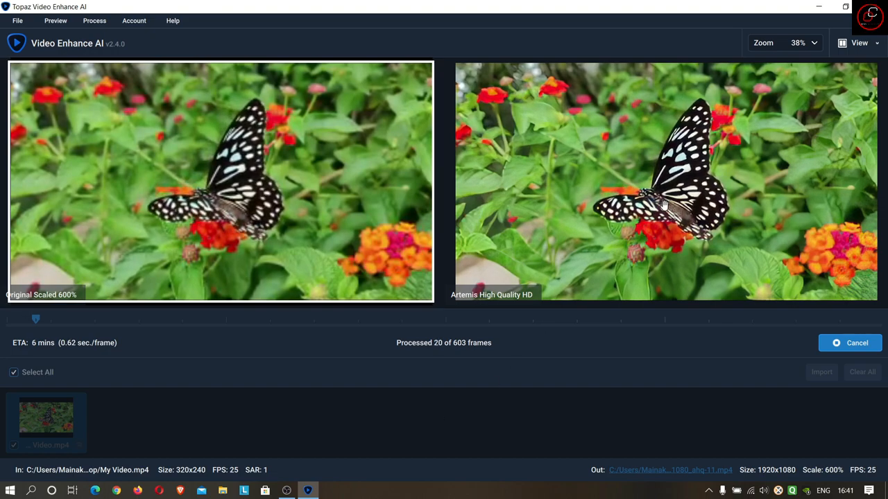
mouse_move(660, 233)
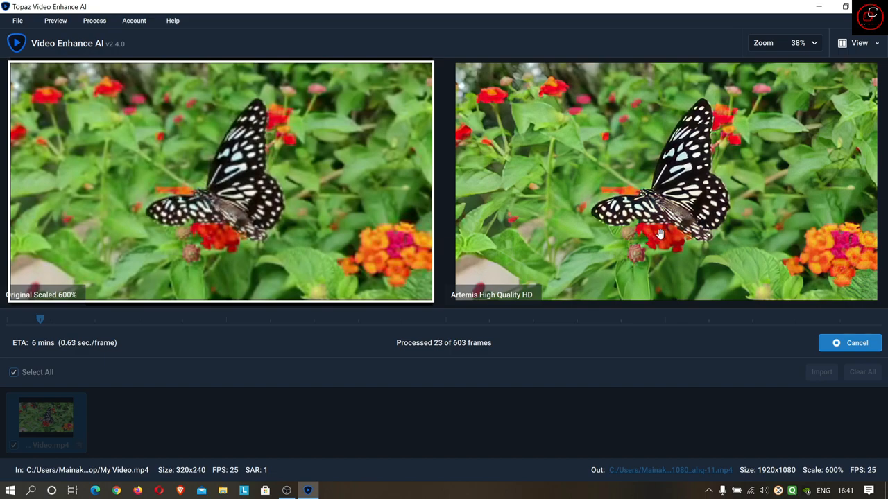
mouse_move(585, 325)
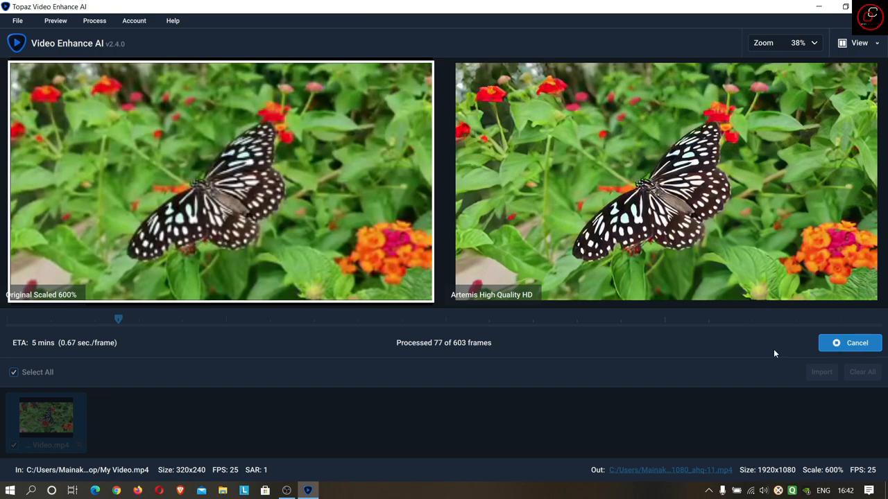
click(851, 343)
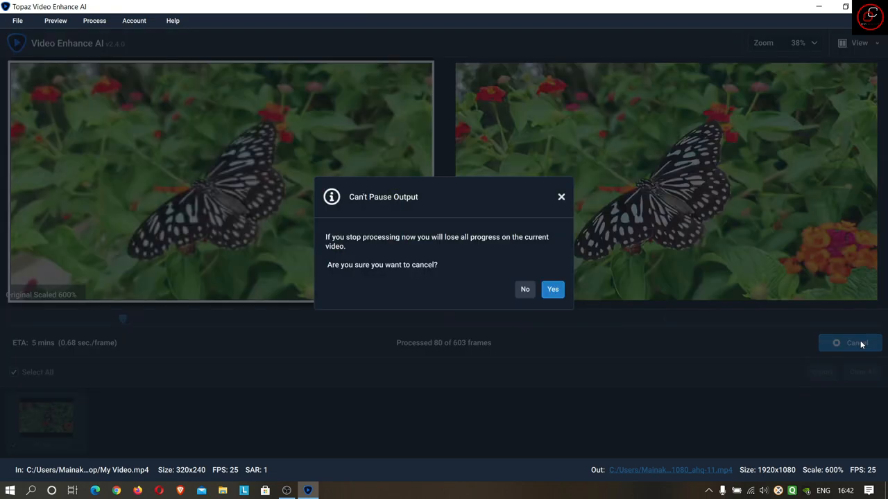
click(552, 290)
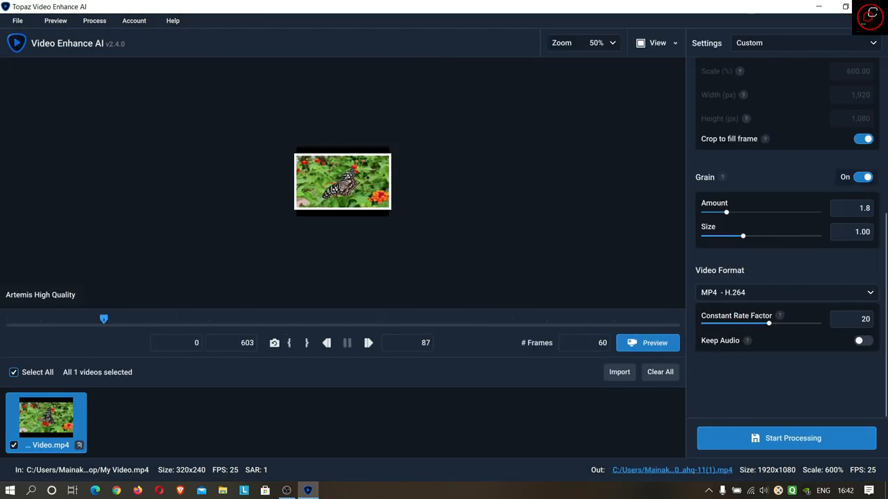